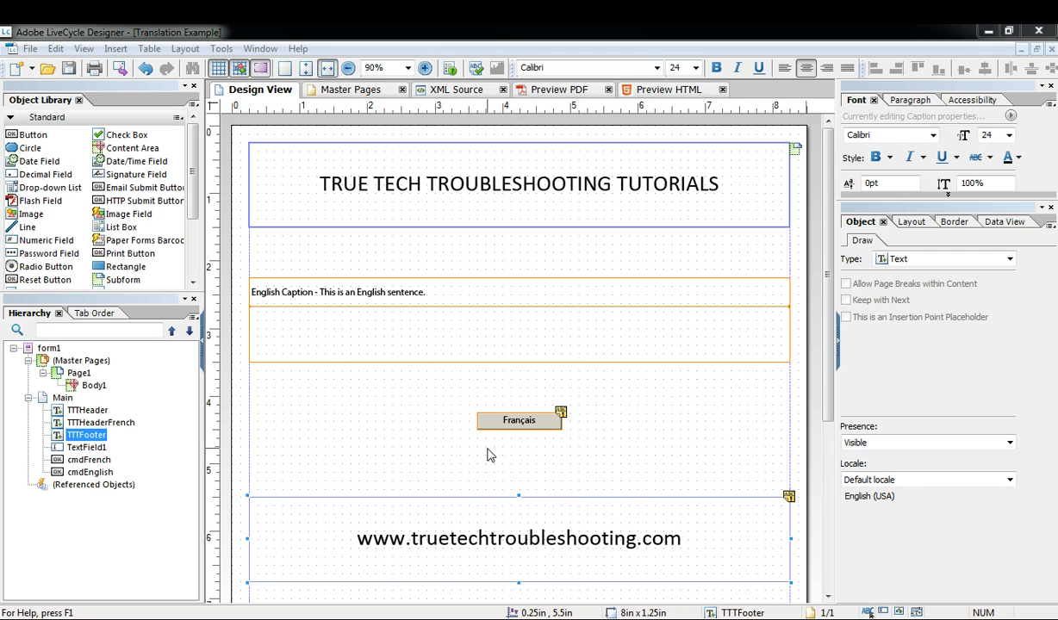
{"action": "mouse_move", "coordinate": [422, 429]}
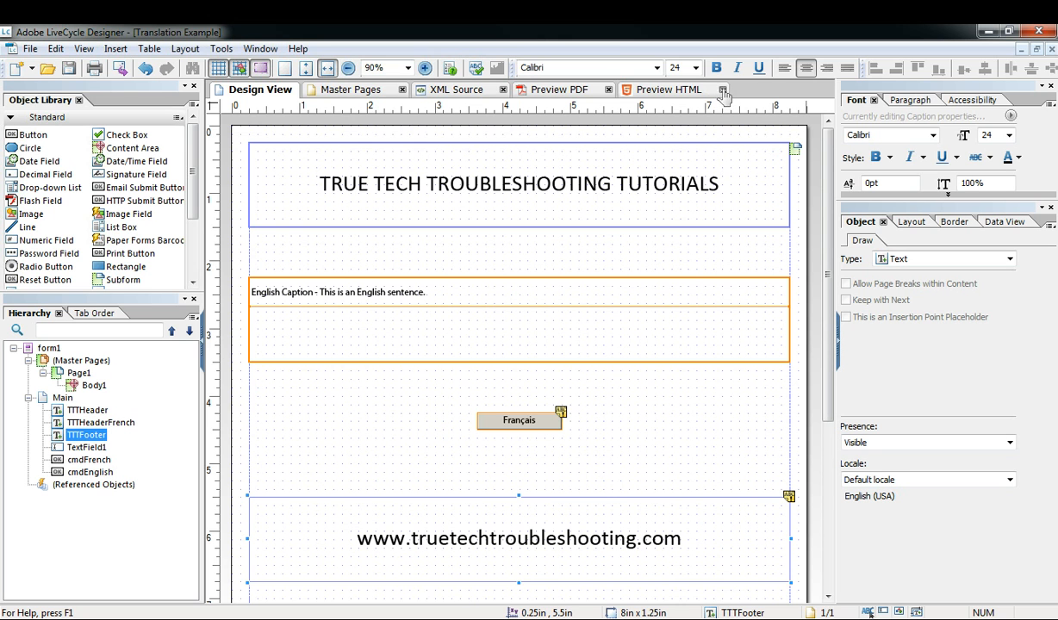
- Close the Preview HTML view, then select the Main subform and the TTTHeader text in the Hierarchy
{"action": "left_click", "coordinate": [723, 90]}
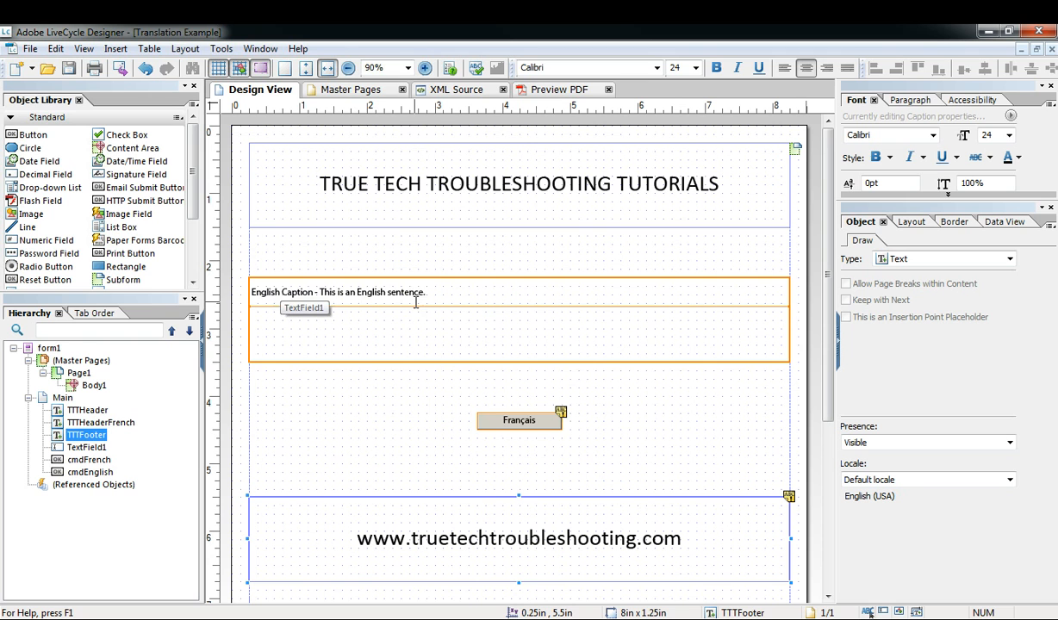
{"action": "left_click", "coordinate": [520, 421]}
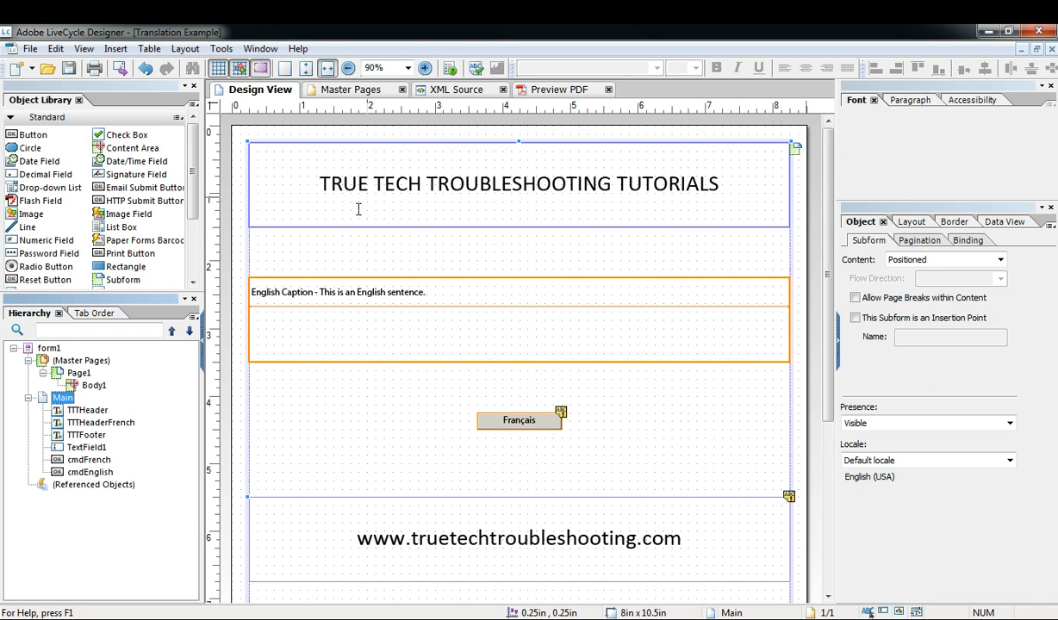
{"action": "left_click", "coordinate": [86, 410]}
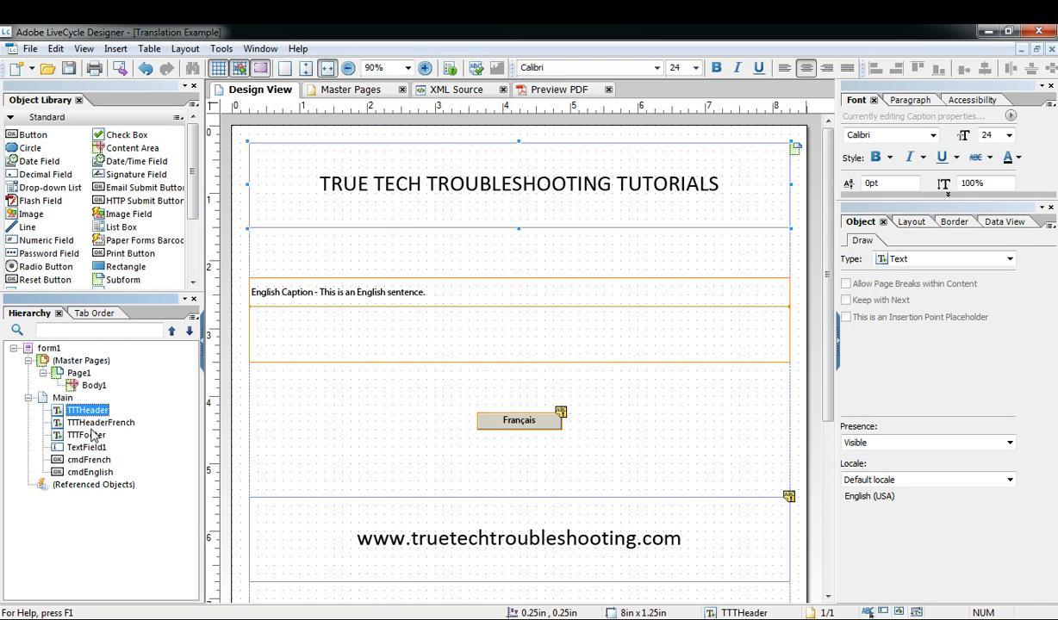
{"action": "mouse_move", "coordinate": [110, 444]}
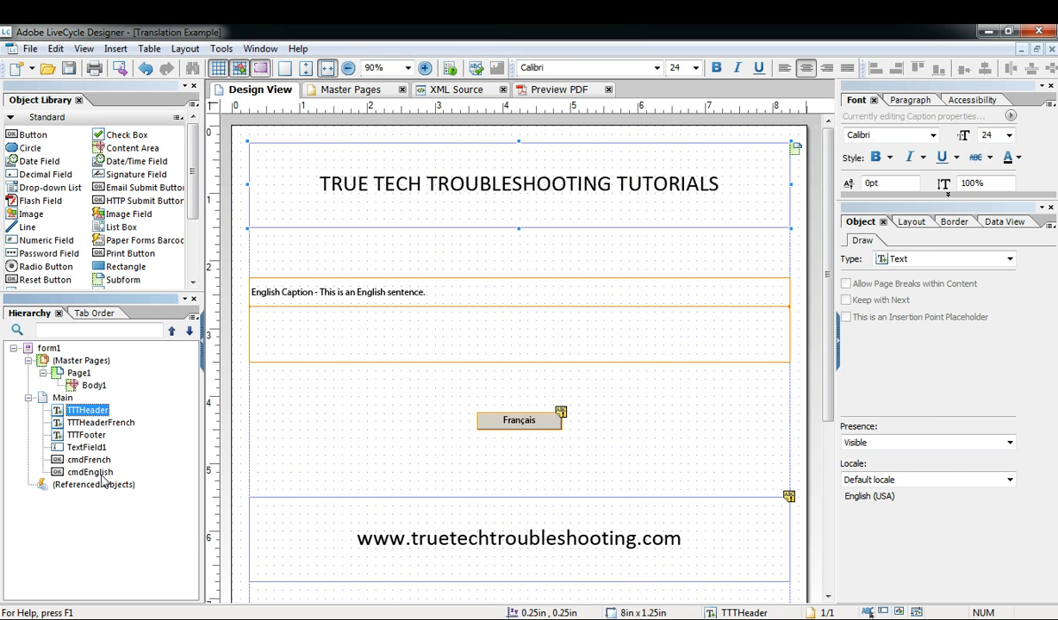
{"action": "left_click", "coordinate": [90, 472]}
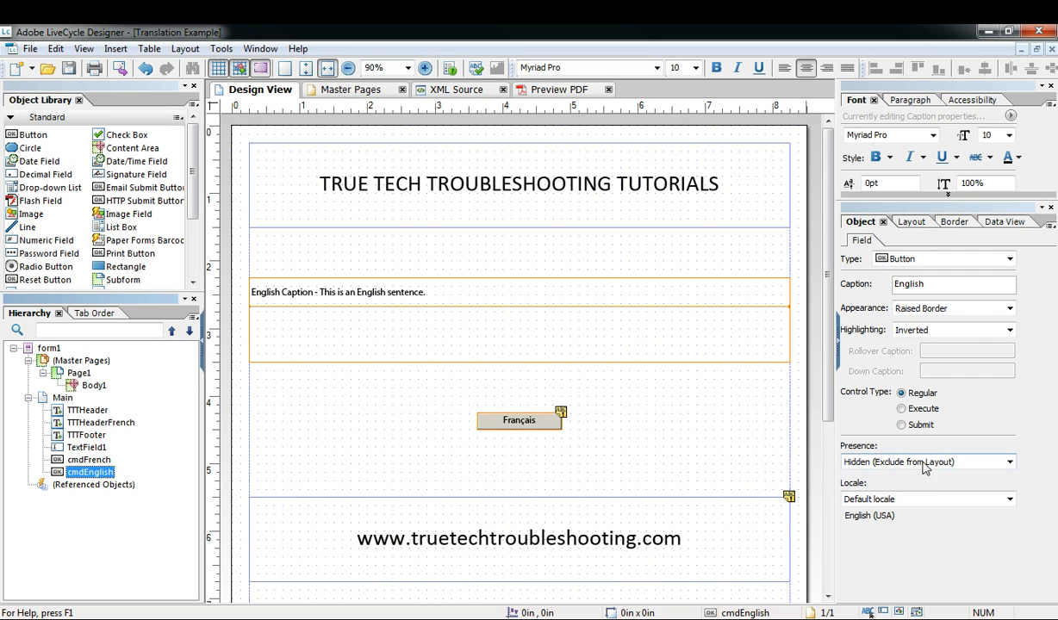
{"action": "left_click", "coordinate": [922, 462]}
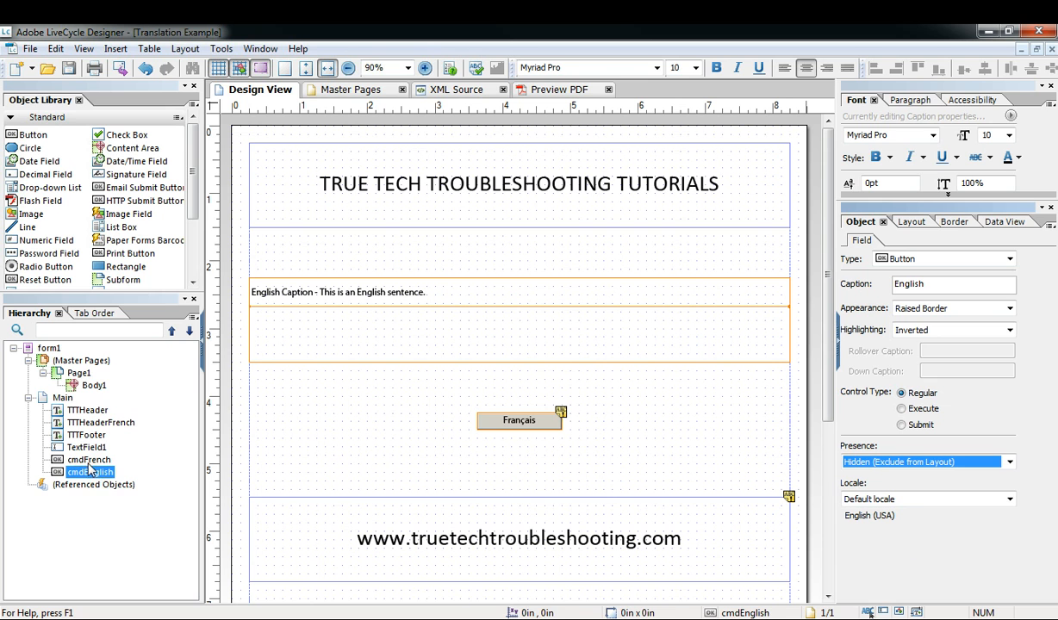
{"action": "left_click", "coordinate": [516, 420]}
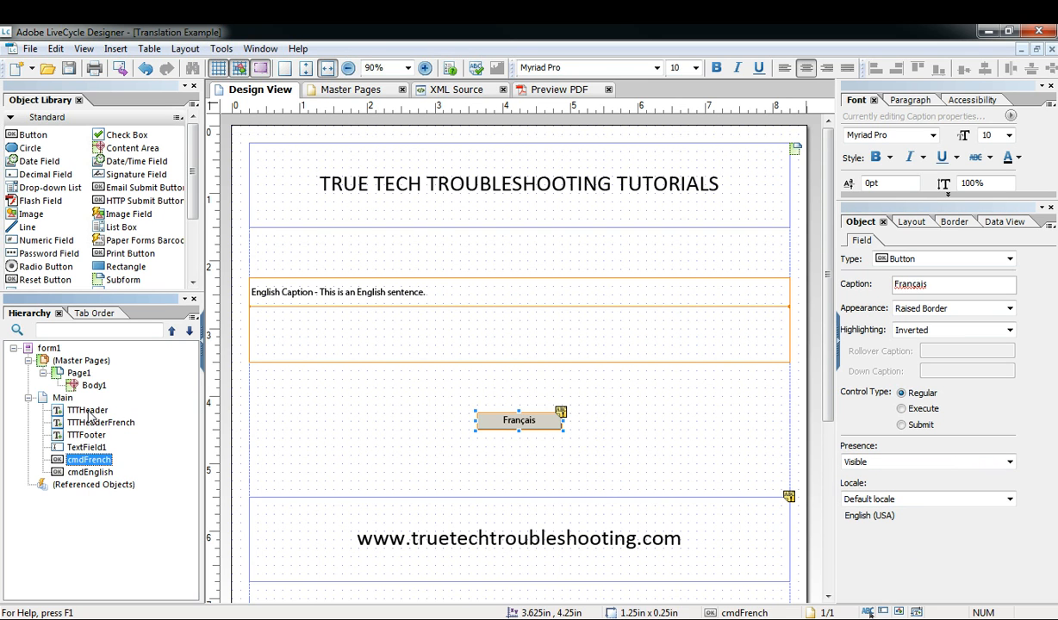
{"action": "left_click", "coordinate": [86, 410]}
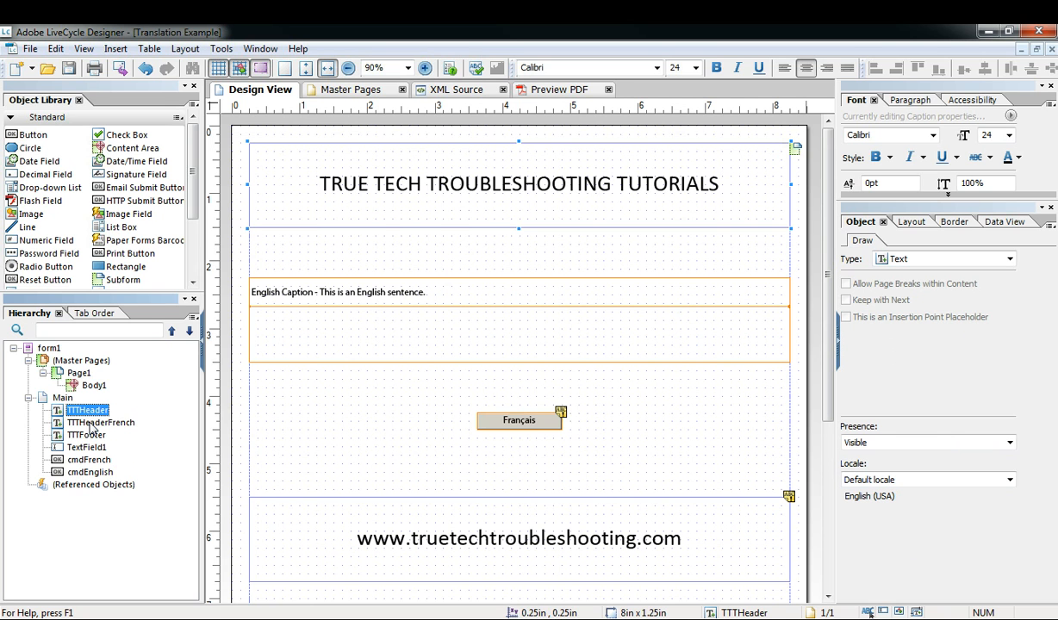
{"action": "left_click", "coordinate": [100, 422]}
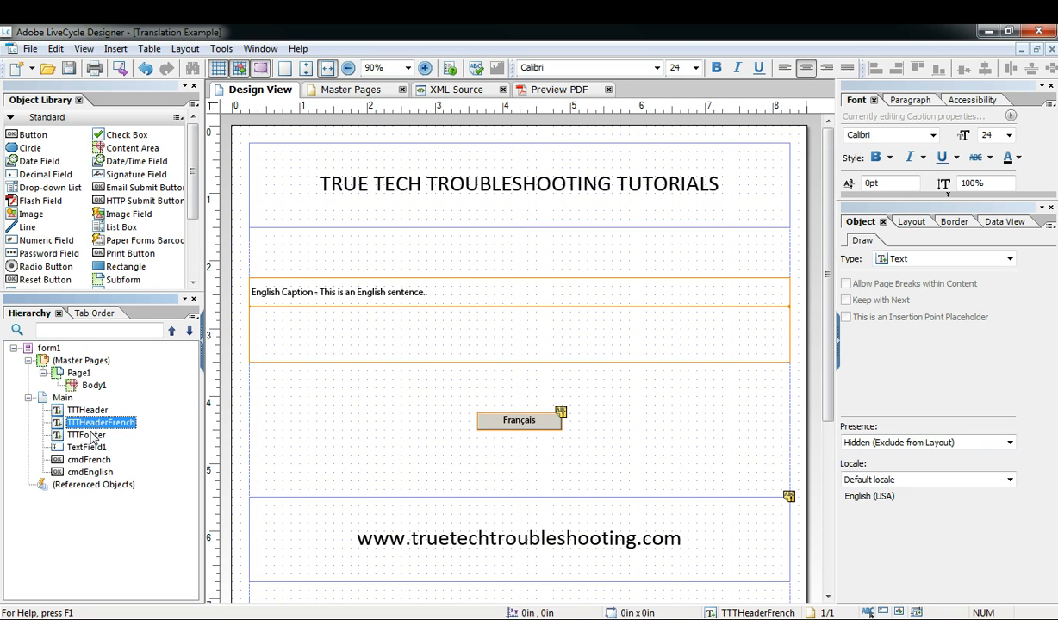
{"action": "left_click", "coordinate": [86, 434]}
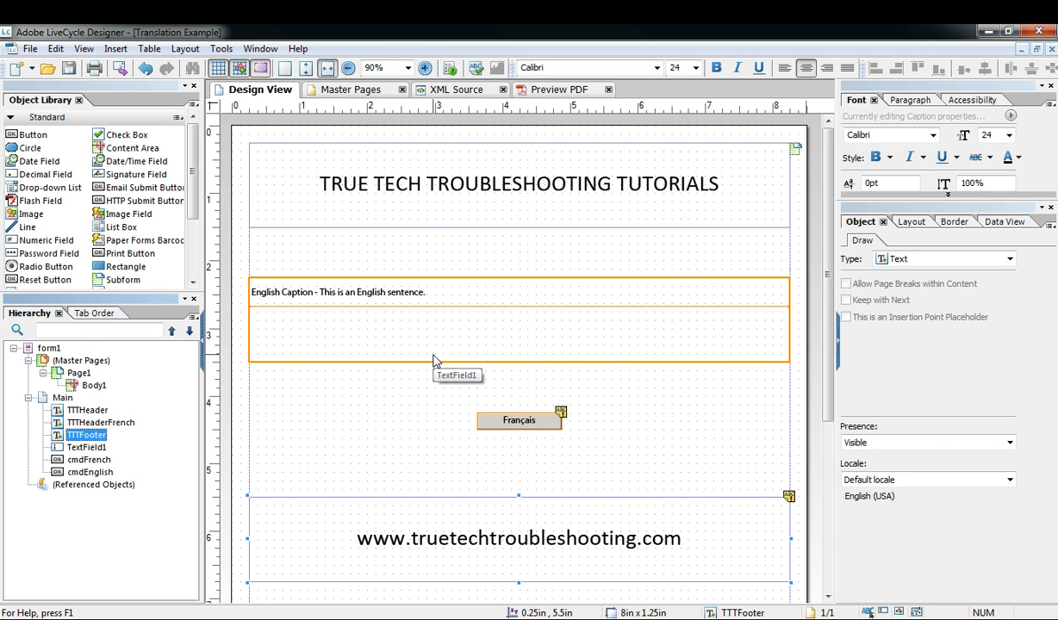
{"action": "mouse_move", "coordinate": [413, 343]}
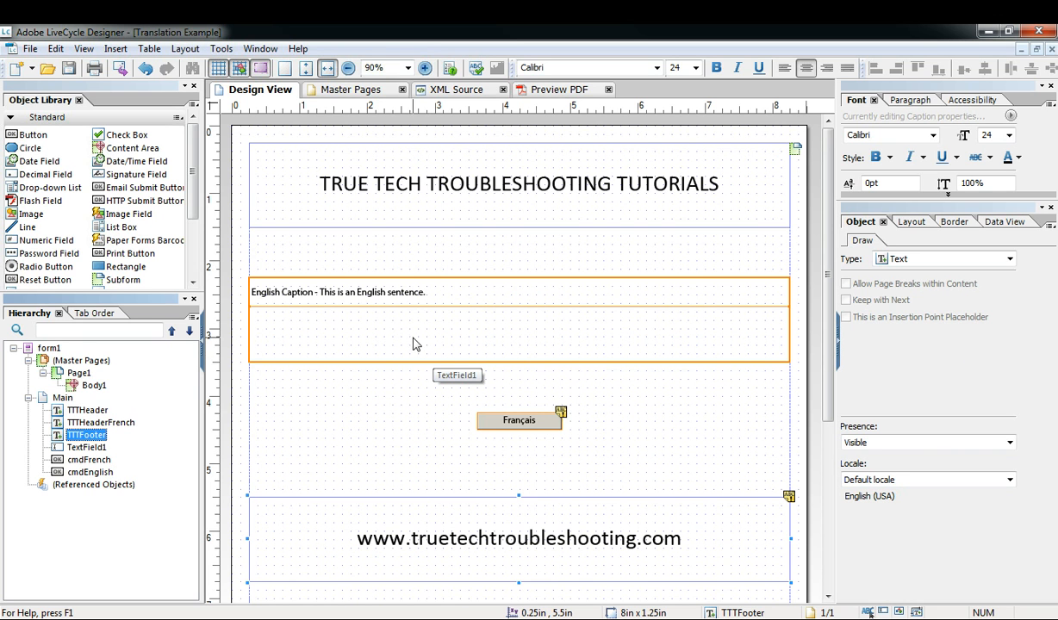
{"action": "left_click", "coordinate": [520, 420]}
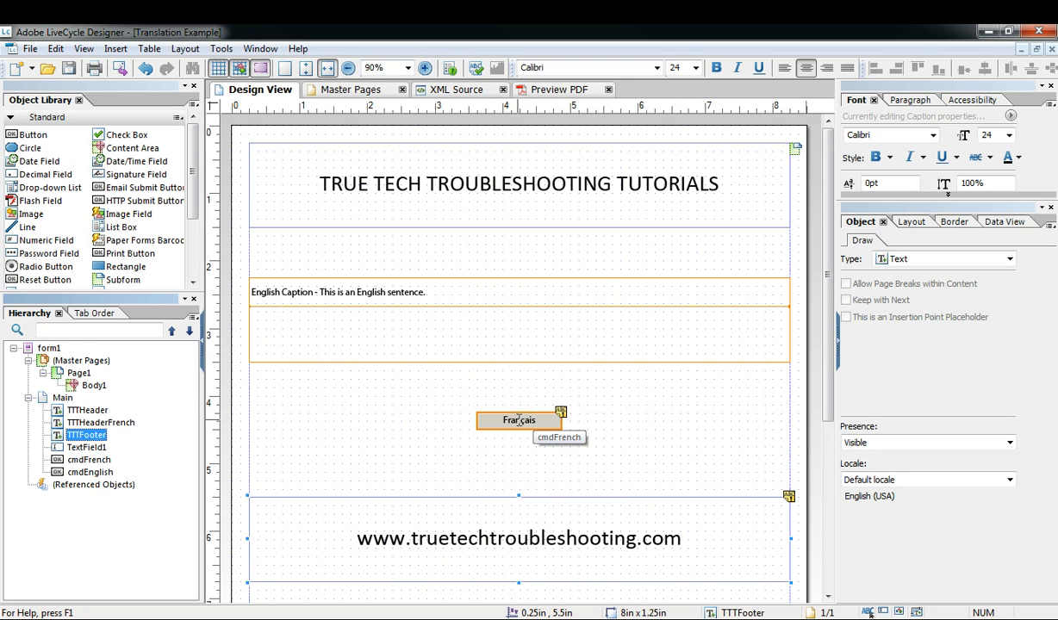
{"action": "left_click", "coordinate": [517, 182]}
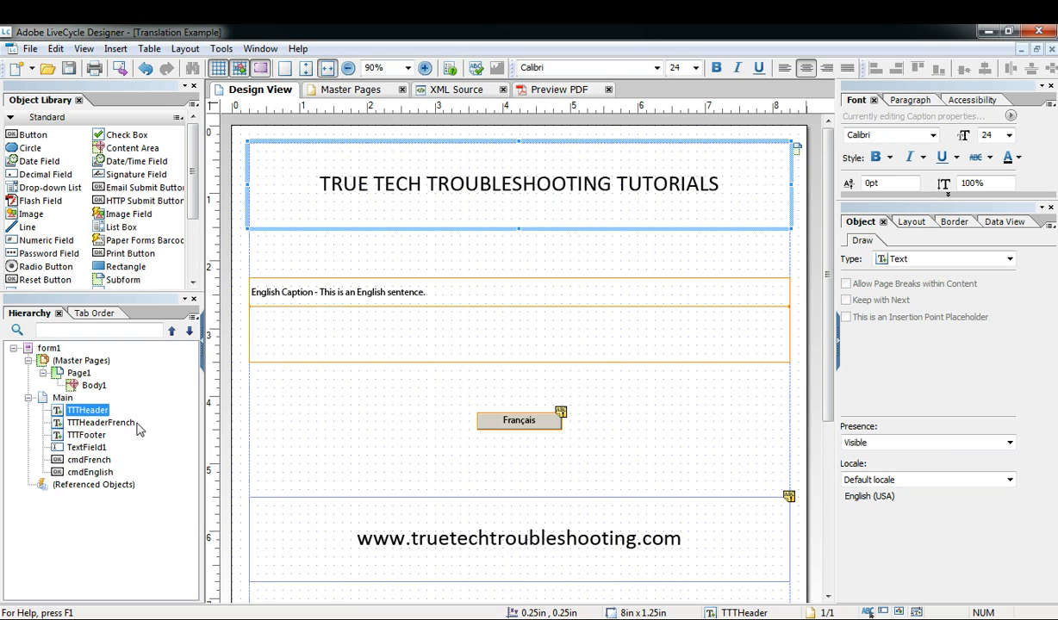
{"action": "left_click", "coordinate": [1008, 441]}
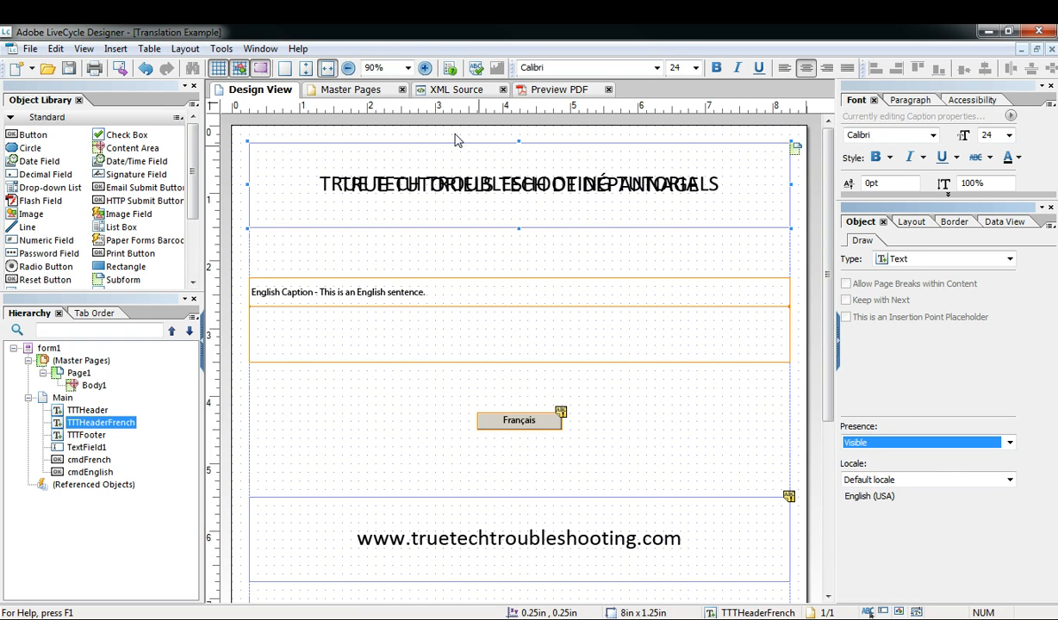
{"action": "left_click", "coordinate": [86, 410]}
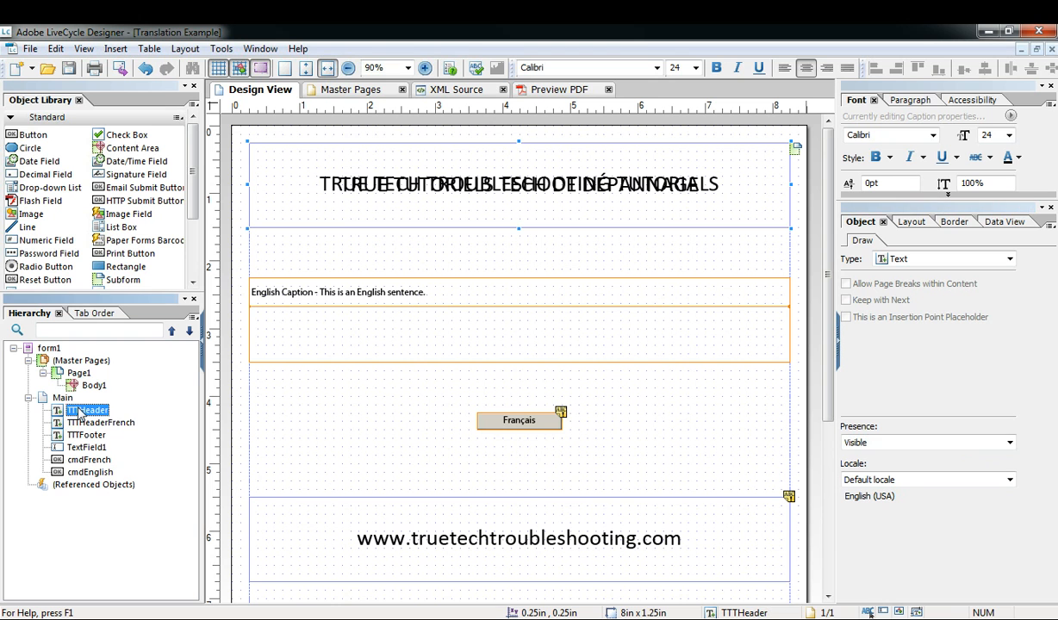
{"action": "left_click", "coordinate": [1008, 441]}
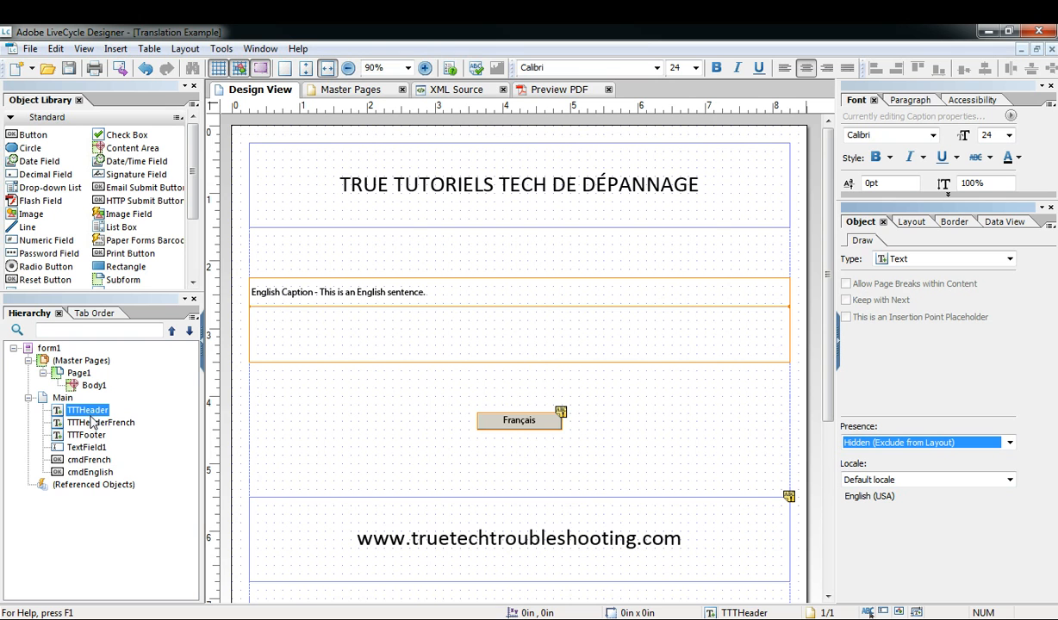
{"action": "left_click", "coordinate": [100, 422]}
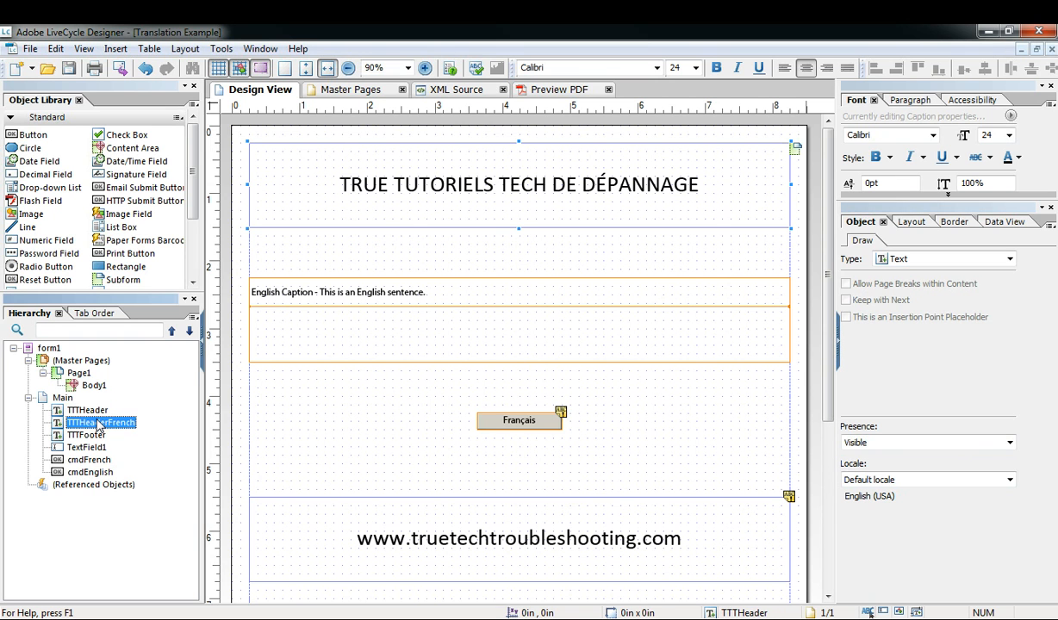
{"action": "left_click", "coordinate": [1008, 441]}
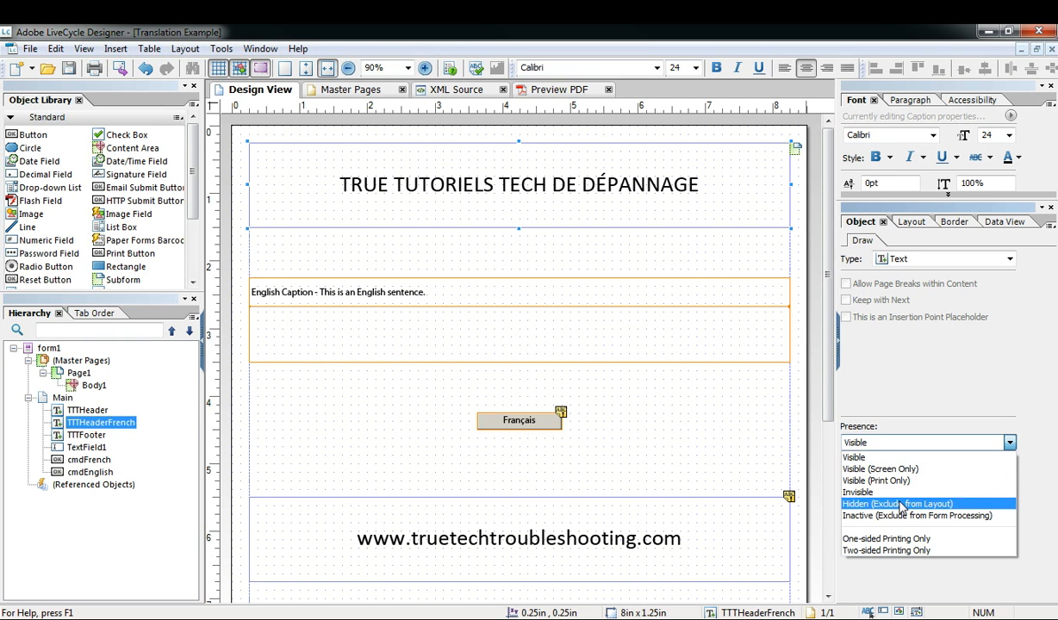
{"action": "left_click", "coordinate": [899, 503]}
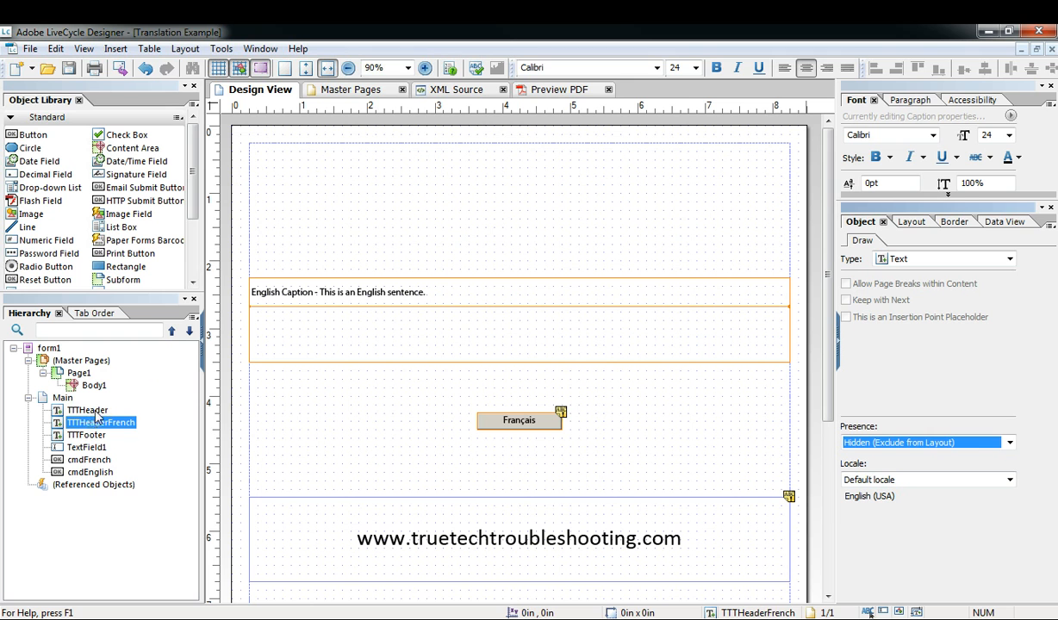
{"action": "left_click", "coordinate": [86, 410]}
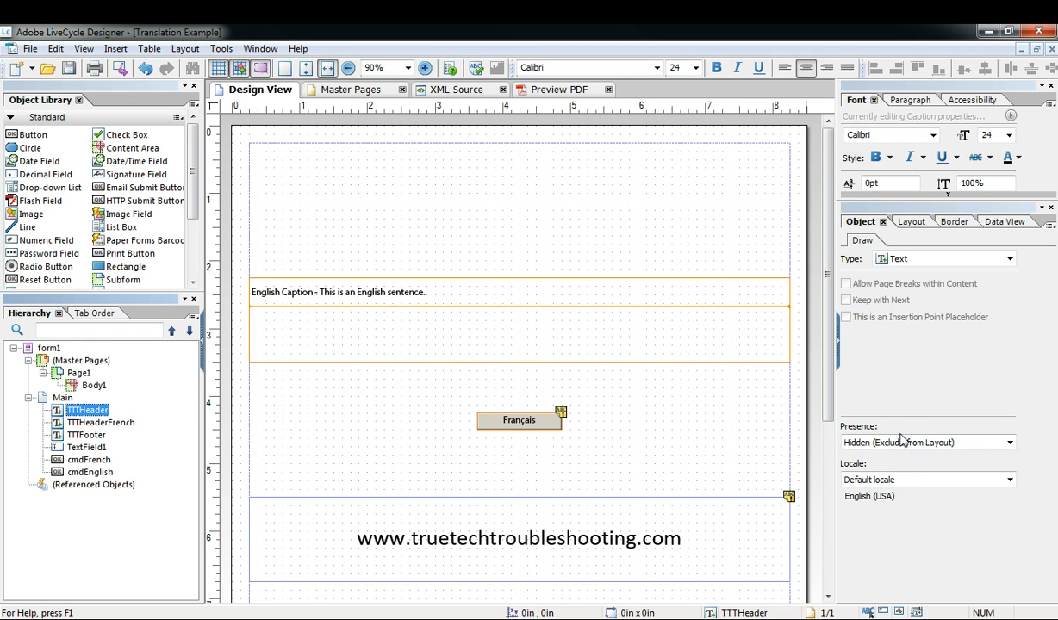
{"action": "left_click", "coordinate": [927, 441]}
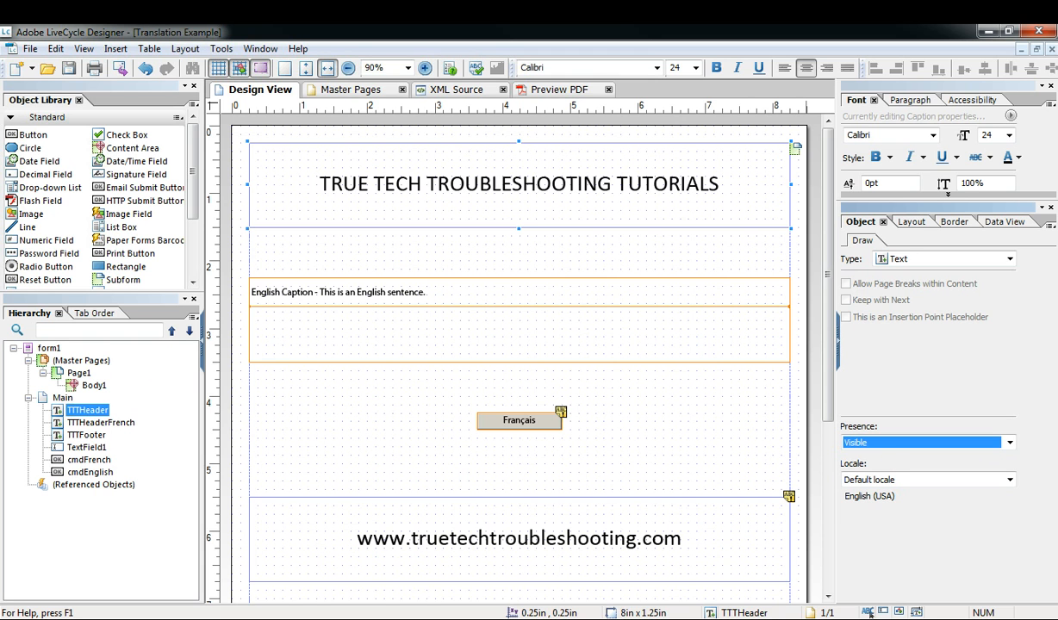
{"action": "left_click", "coordinate": [517, 334]}
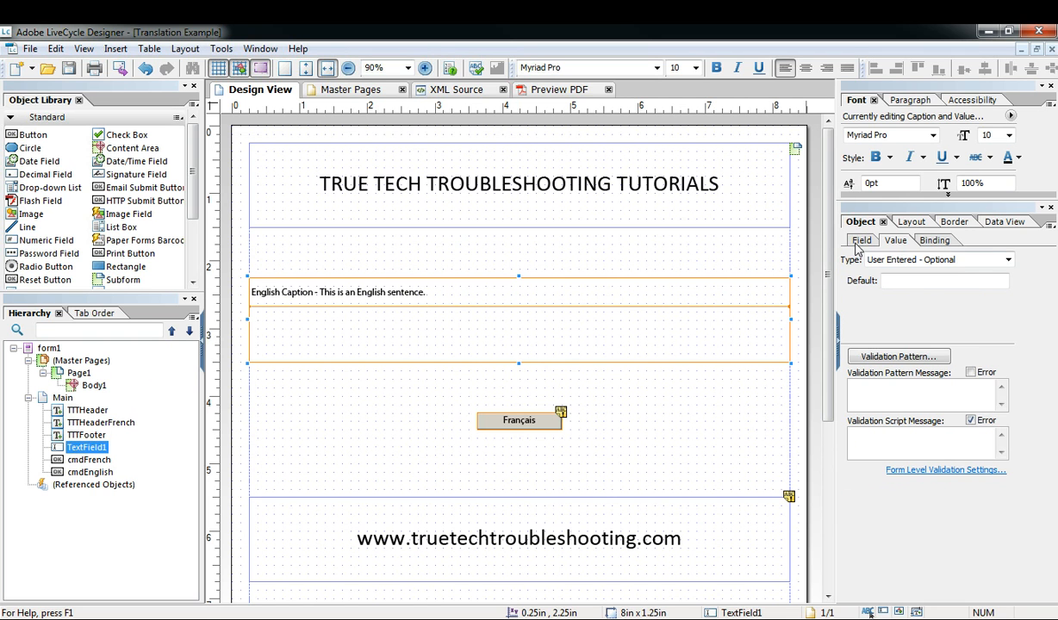
- Inspect TextField1's Field settings, then select the cmdFrench button to reach its click script
{"action": "left_click", "coordinate": [861, 239]}
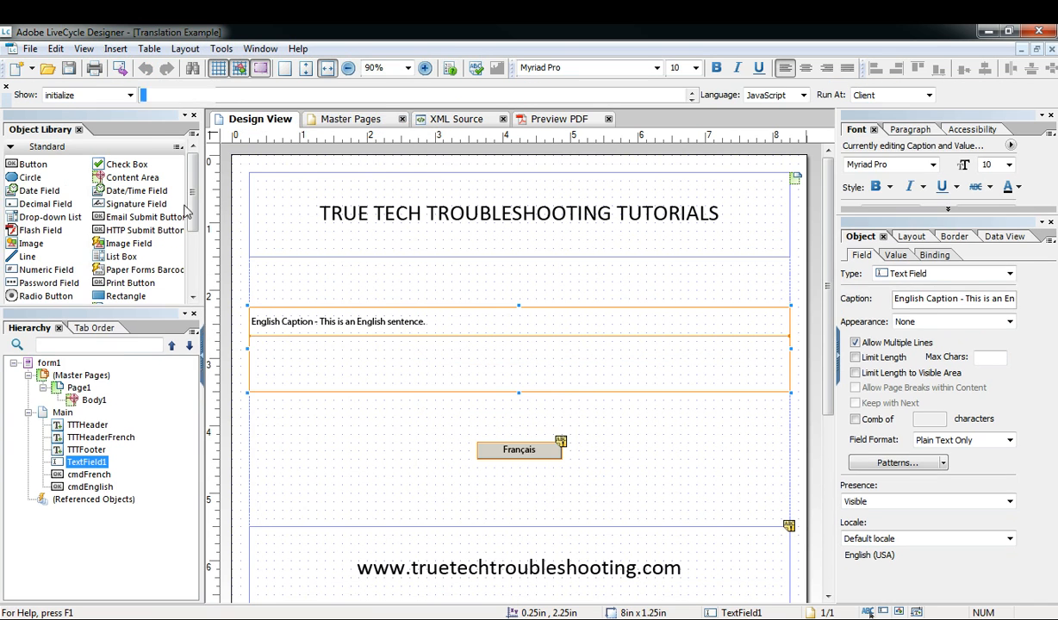
{"action": "left_click", "coordinate": [518, 448]}
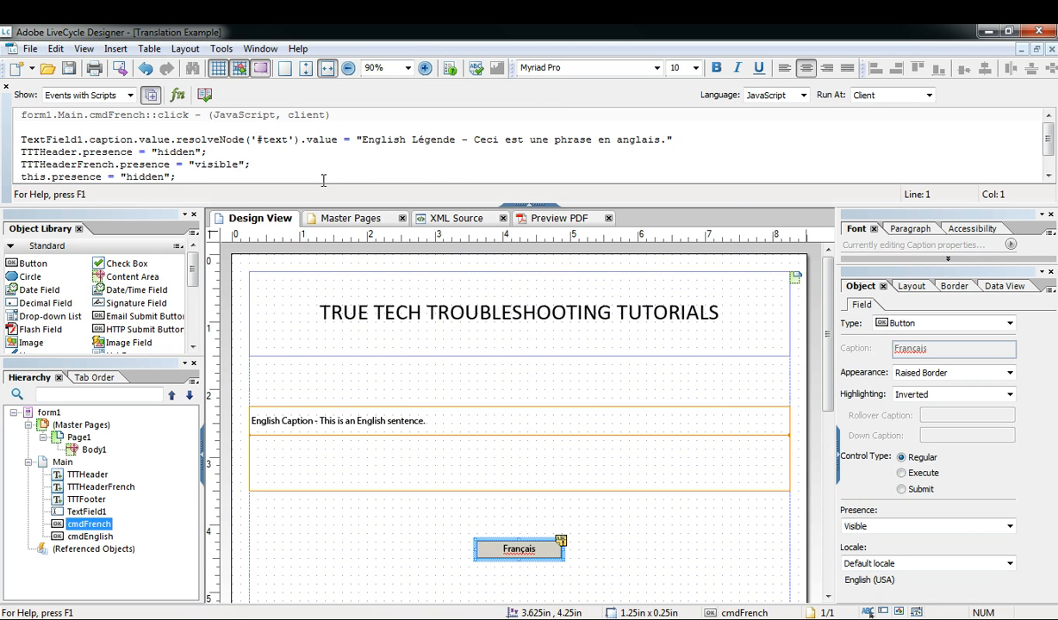
- Edit cmdFrench's click script: French caption for TextField1, hide TTTHeader and cmdFrench, show TTTHeaderFrench and cmdEnglish
{"action": "right_click", "coordinate": [293, 172]}
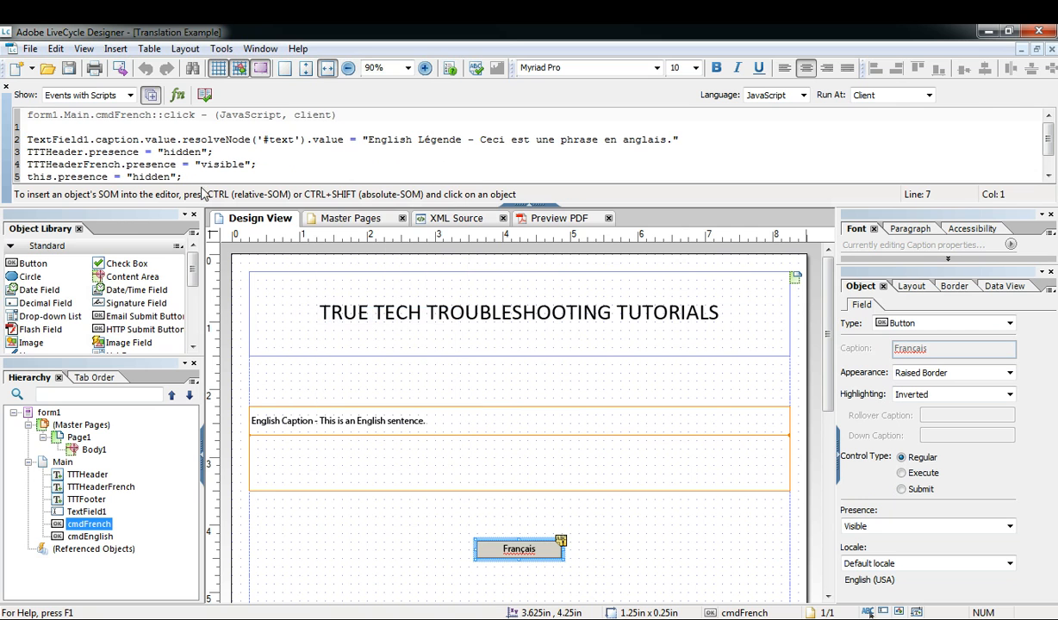
{"action": "left_click", "coordinate": [107, 129]}
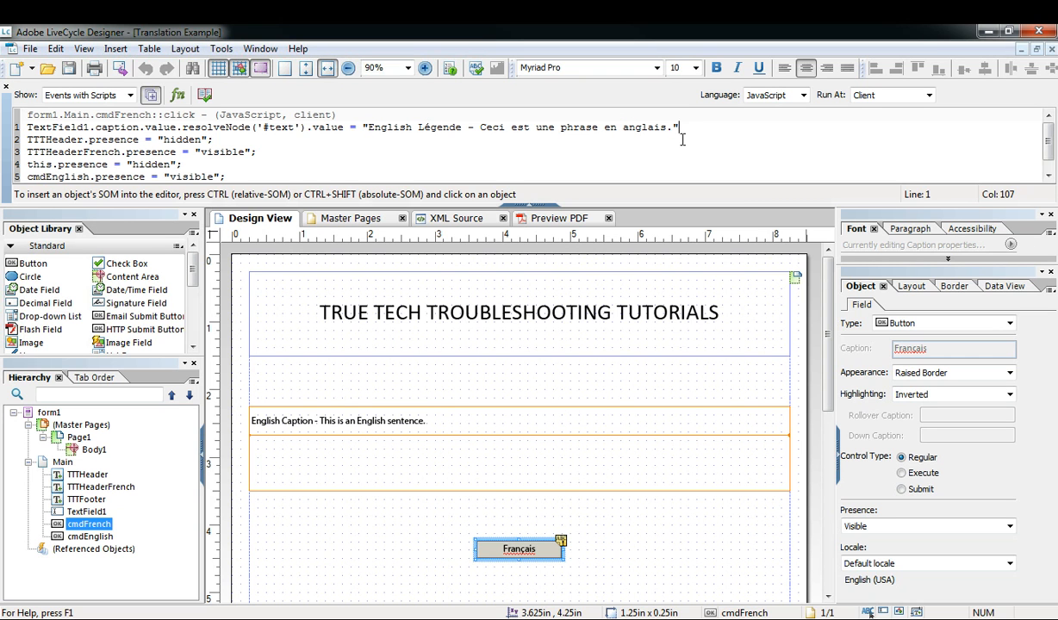
{"action": "type", "text": ";"}
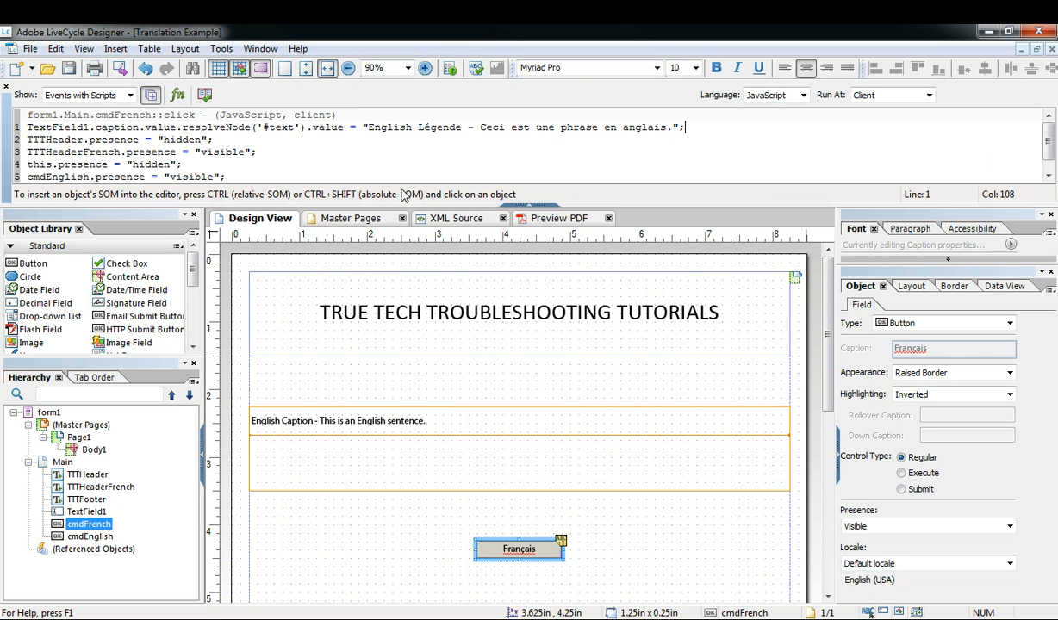
{"action": "left_click", "coordinate": [219, 138]}
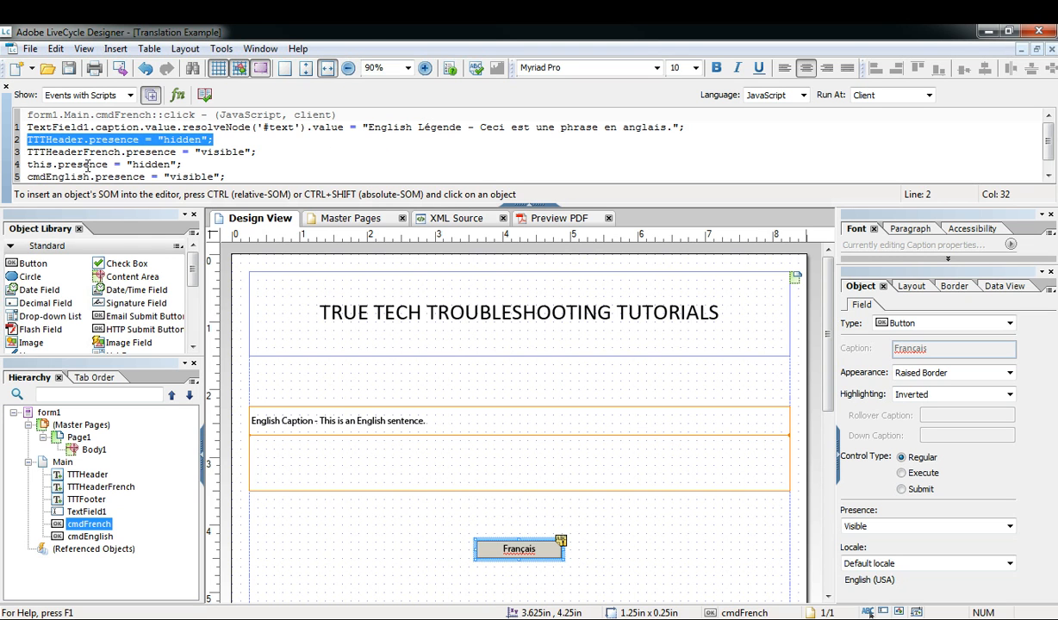
{"action": "mouse_move", "coordinate": [359, 307]}
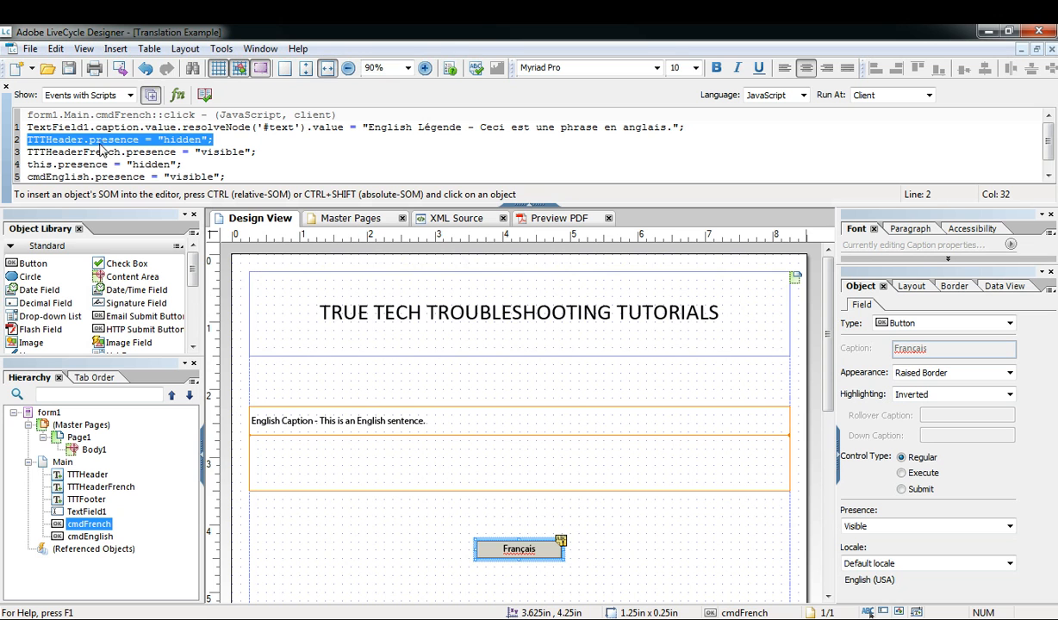
{"action": "left_click", "coordinate": [118, 152]}
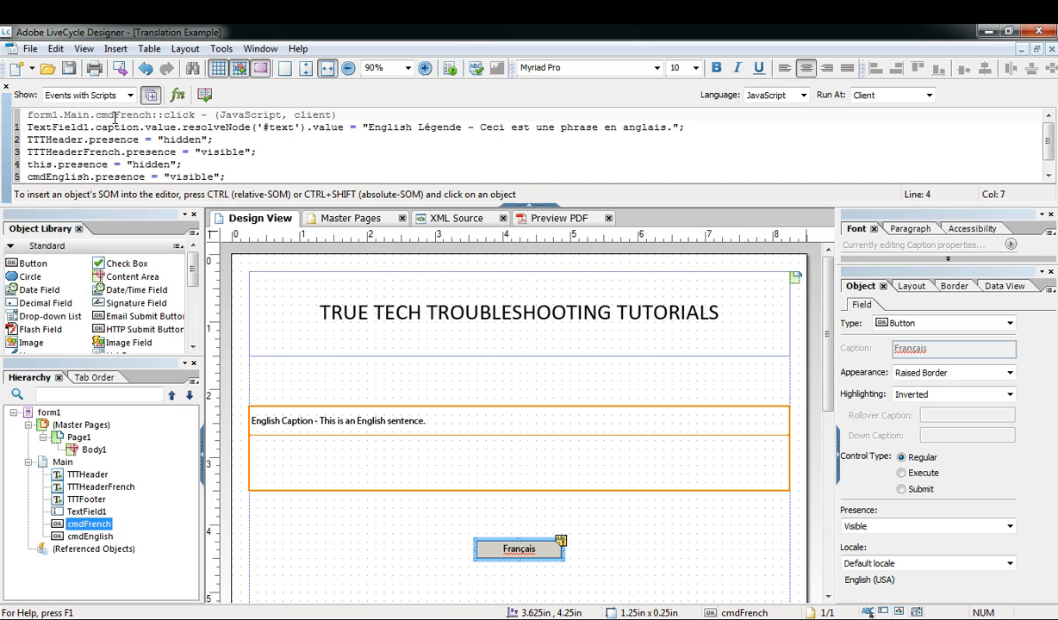
{"action": "double_click", "coordinate": [124, 114]}
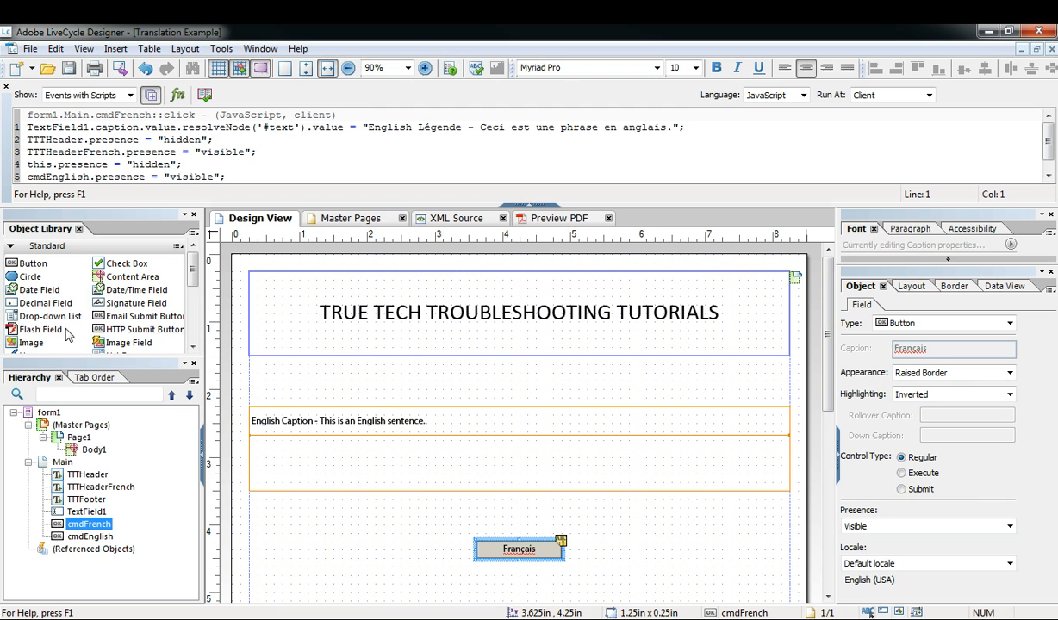
{"action": "scroll", "scroll_direction": "down", "scroll_amount": 3}
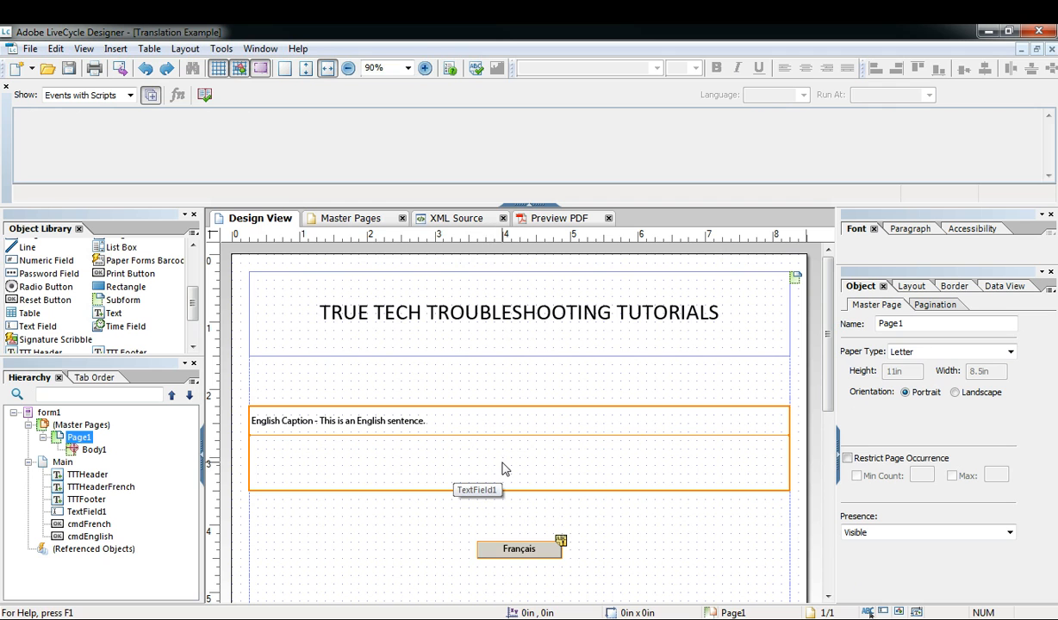
{"action": "mouse_move", "coordinate": [435, 458]}
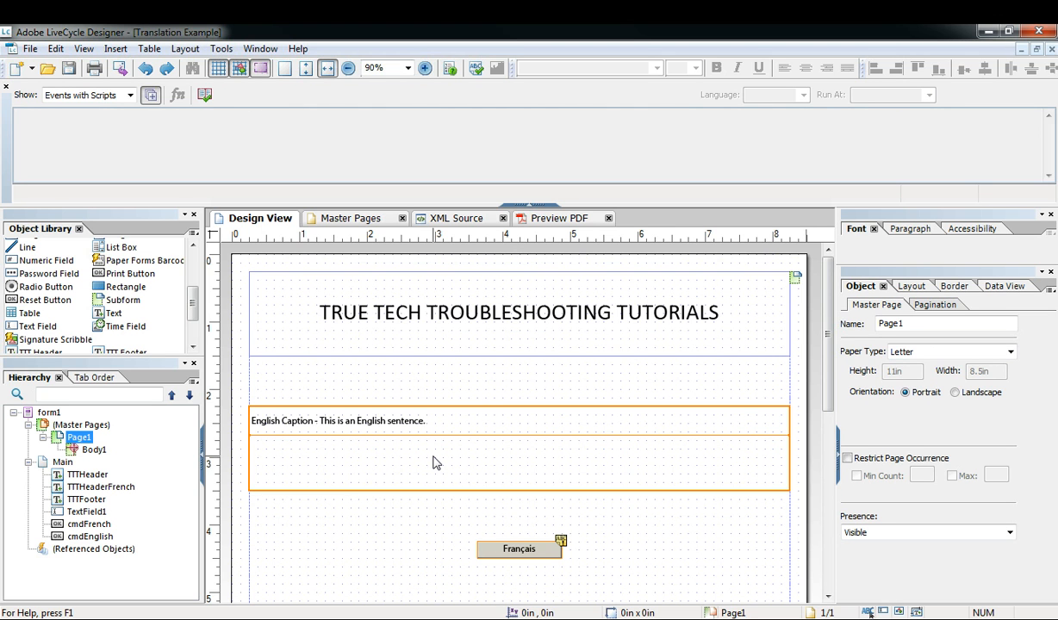
{"action": "mouse_move", "coordinate": [400, 473]}
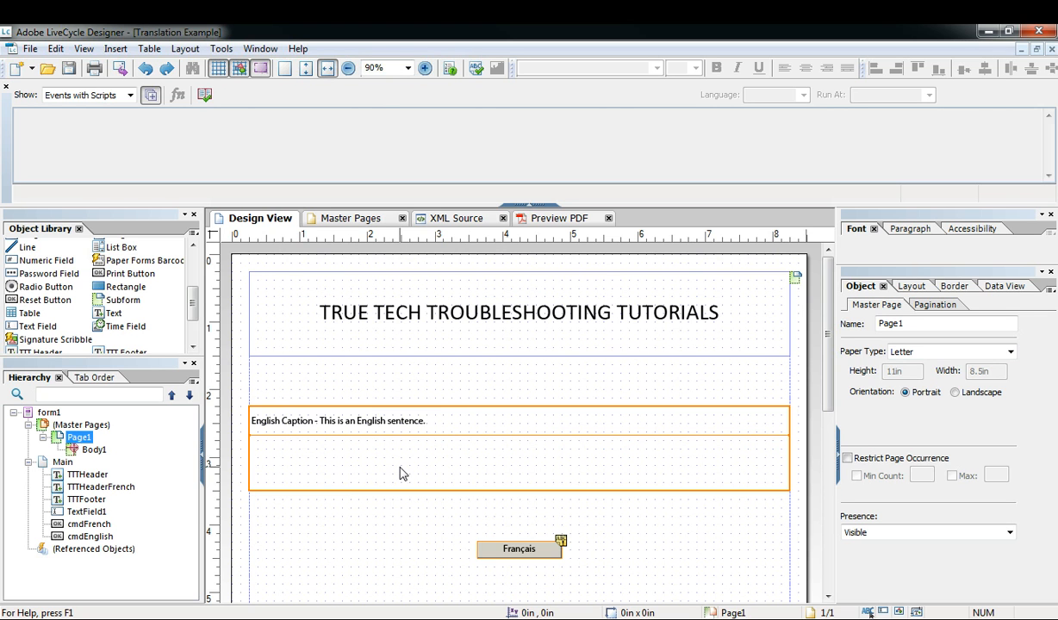
{"action": "left_click", "coordinate": [520, 547]}
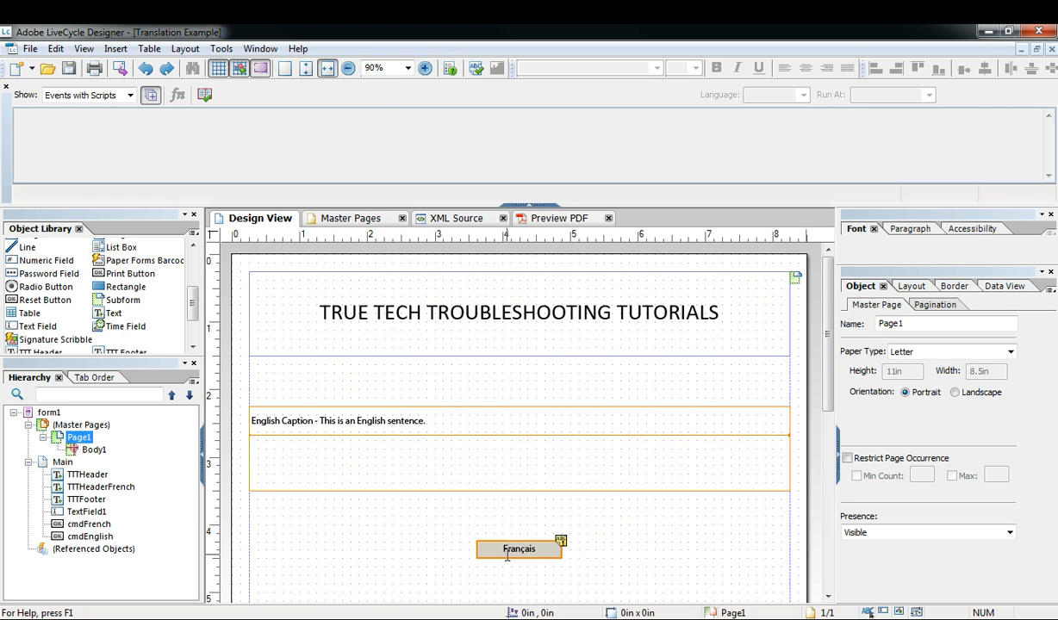
{"action": "mouse_move", "coordinate": [520, 548]}
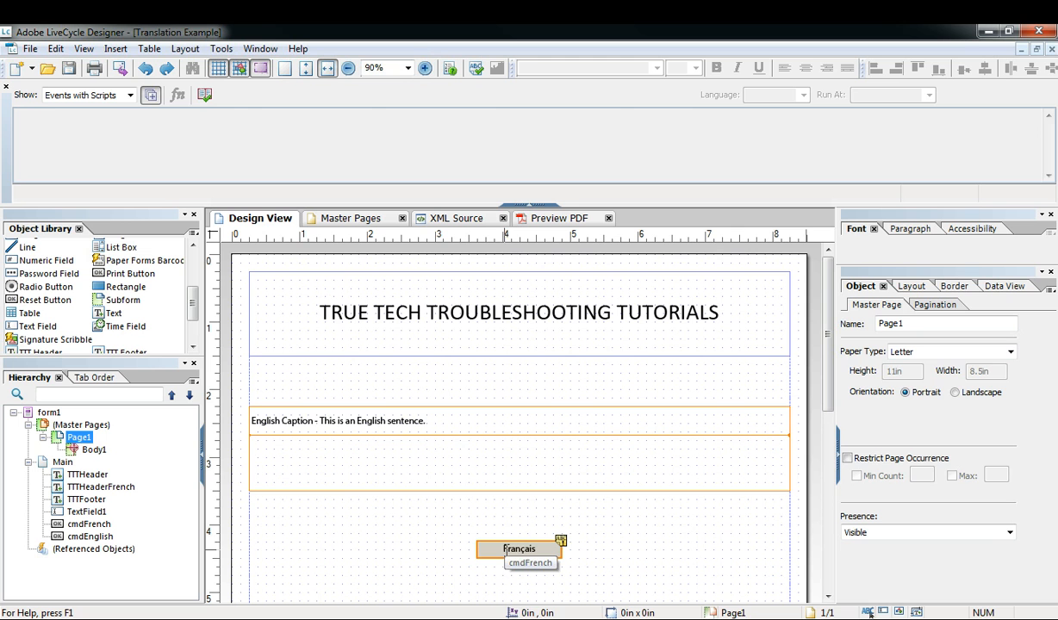
{"action": "double_click", "coordinate": [520, 312]}
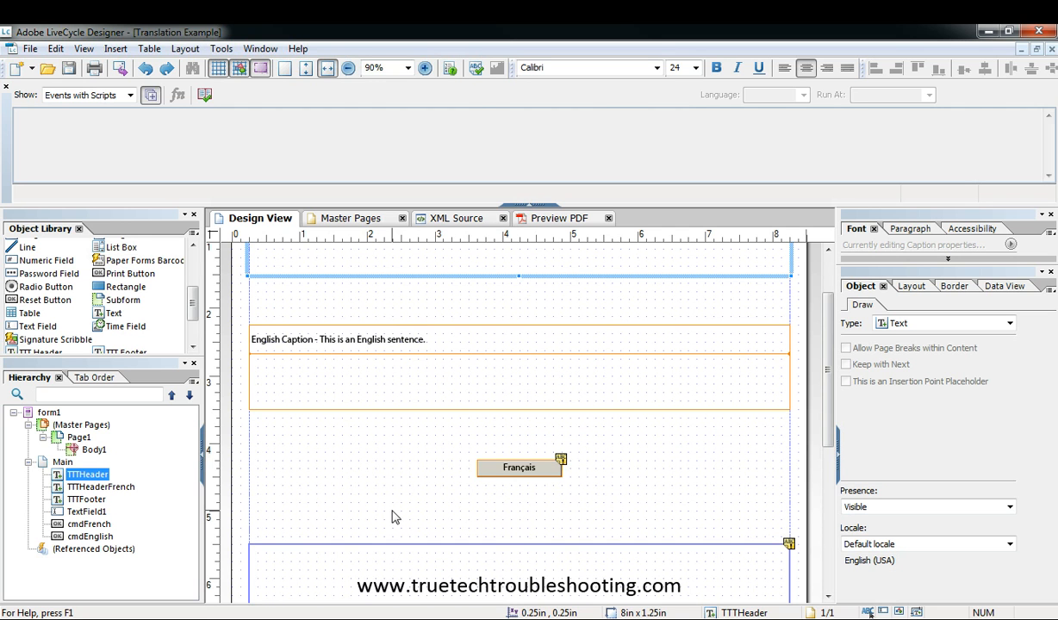
{"action": "left_click", "coordinate": [335, 338]}
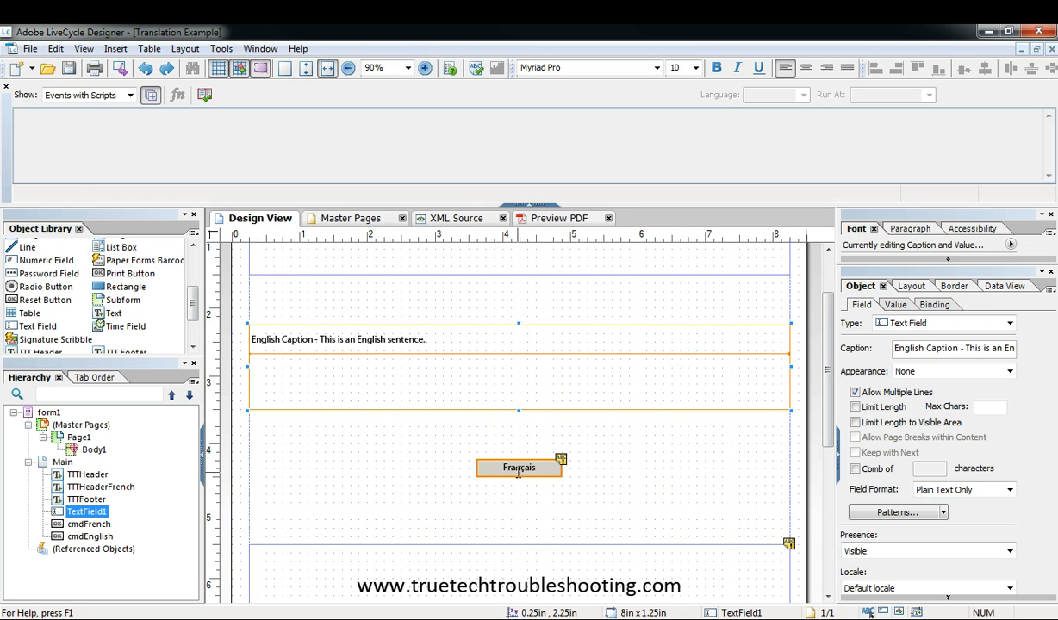
{"action": "left_click", "coordinate": [520, 468]}
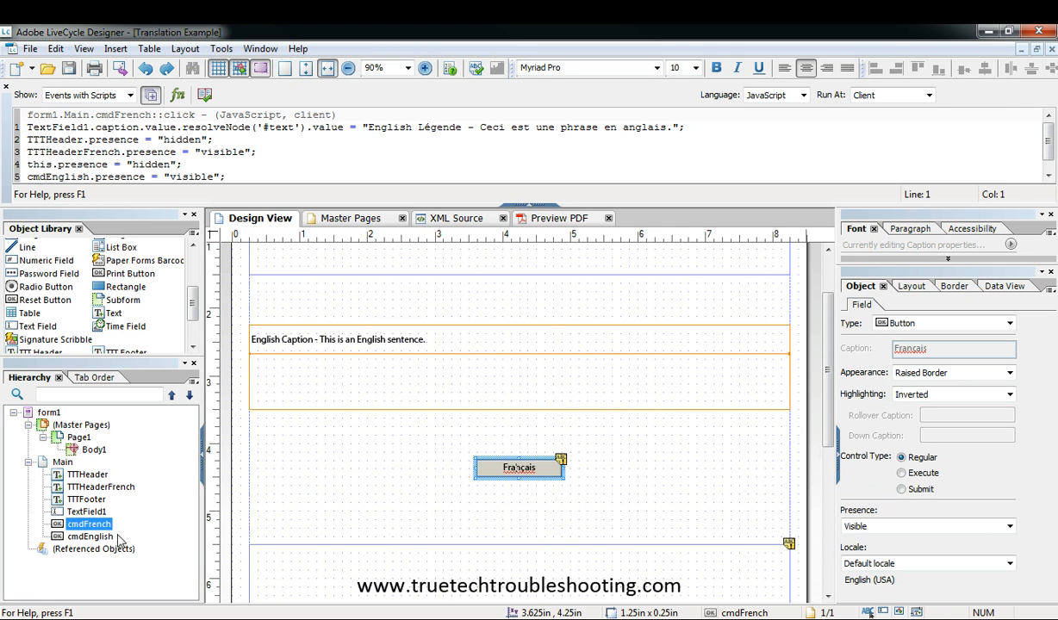
{"action": "mouse_move", "coordinate": [84, 544]}
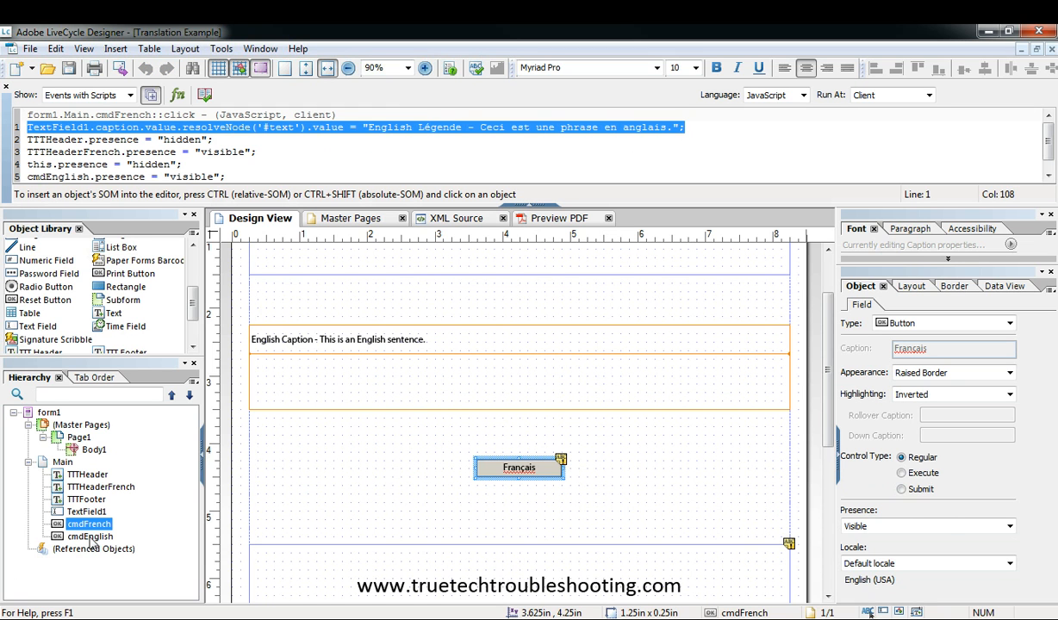
- Add cmdFrench.presence = "visible"; to cmdEnglish's click script and switch to Preview PDF
{"action": "left_click", "coordinate": [90, 535]}
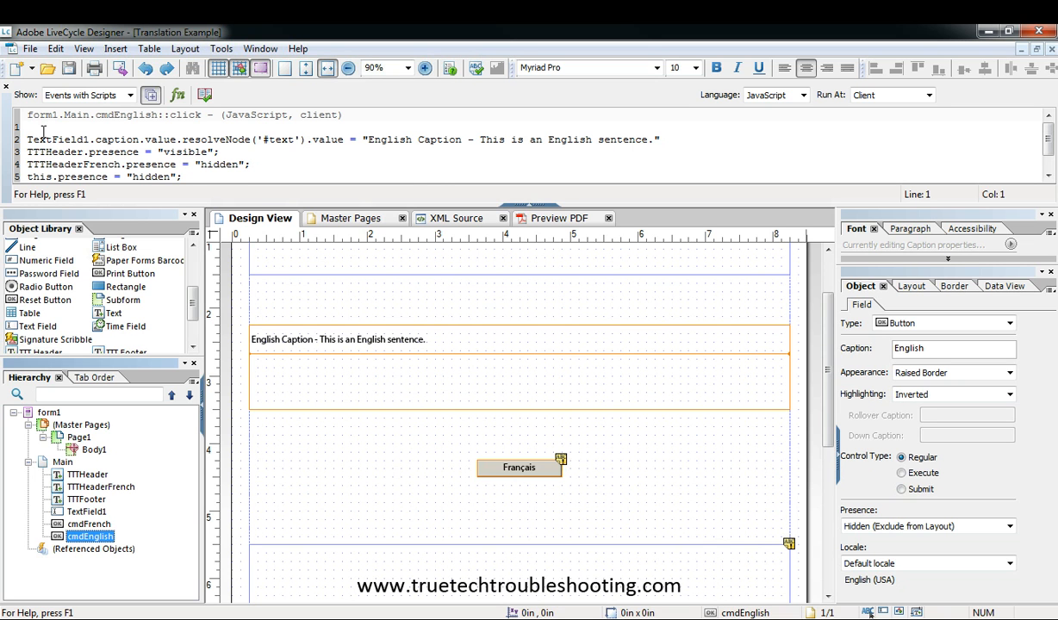
{"action": "type", "text": "cmdFrench.presence = \"visible\";"}
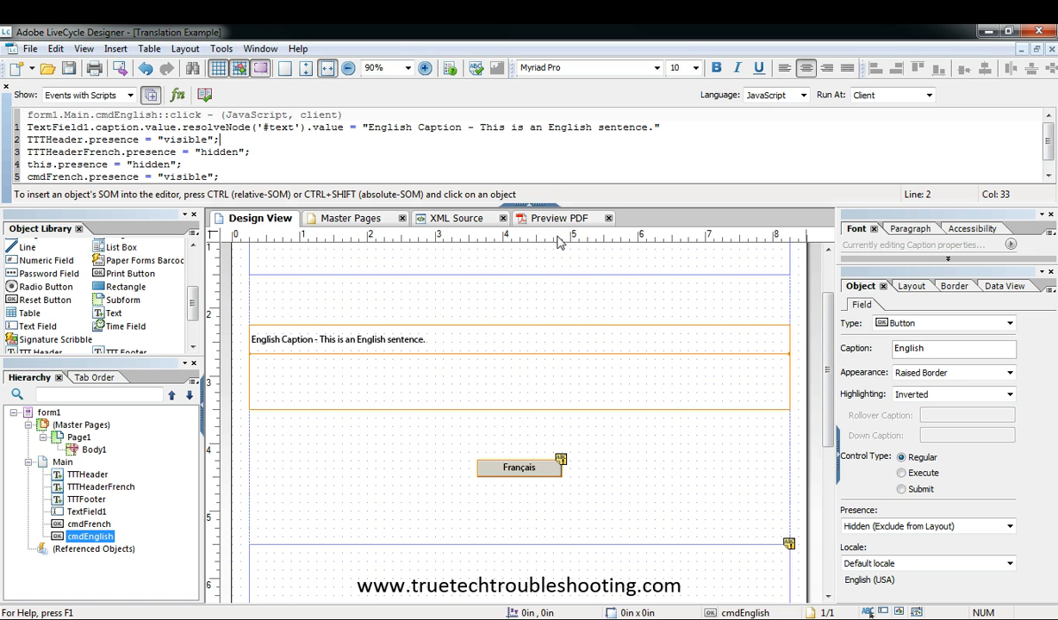
{"action": "left_click", "coordinate": [558, 217]}
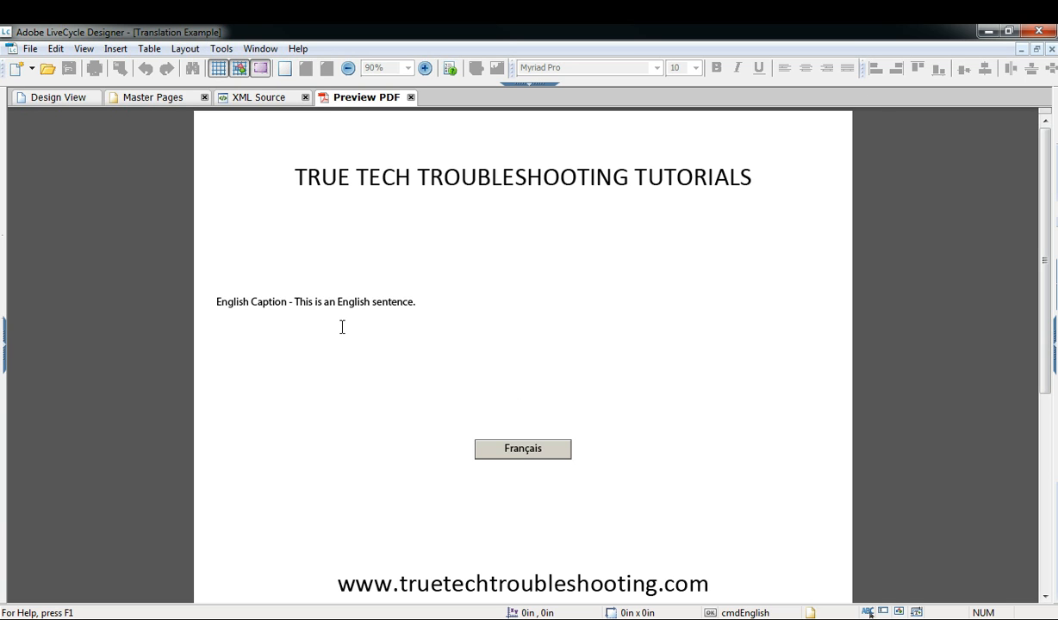
- Enter sample text in the field and toggle the form French, English, French with the language button
{"action": "type", "text": "adfasfdasdfewrava fas fasdf"}
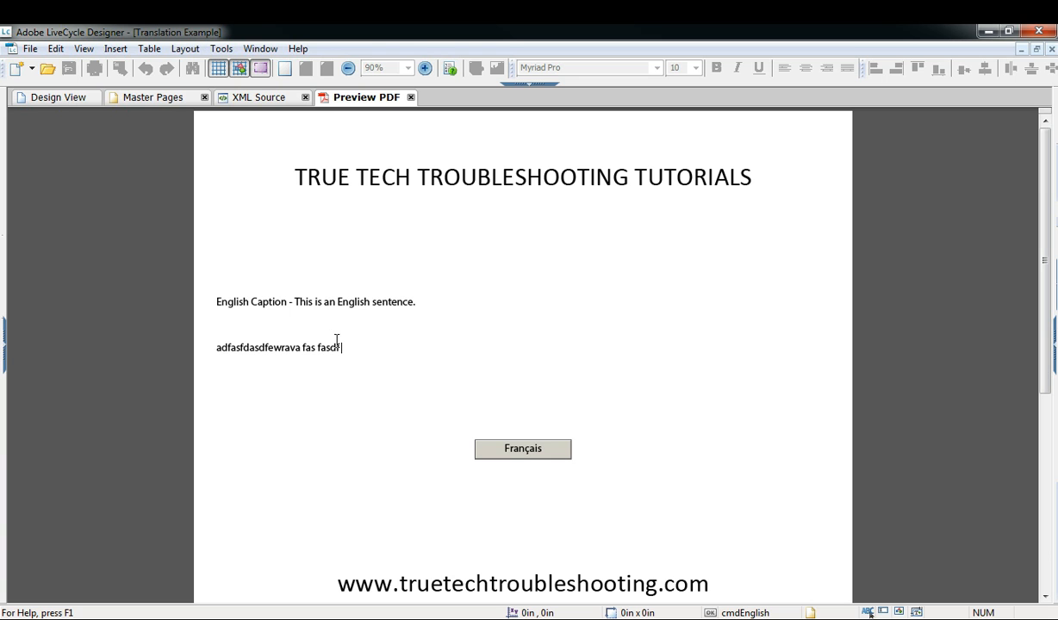
{"action": "type", "text": "asdf"}
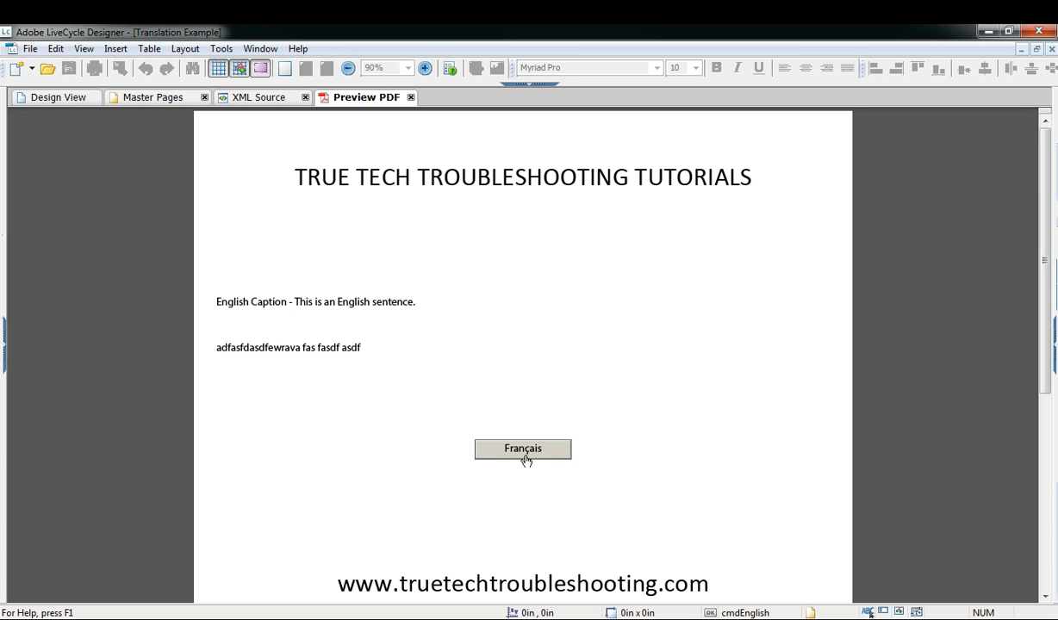
{"action": "left_click", "coordinate": [524, 448]}
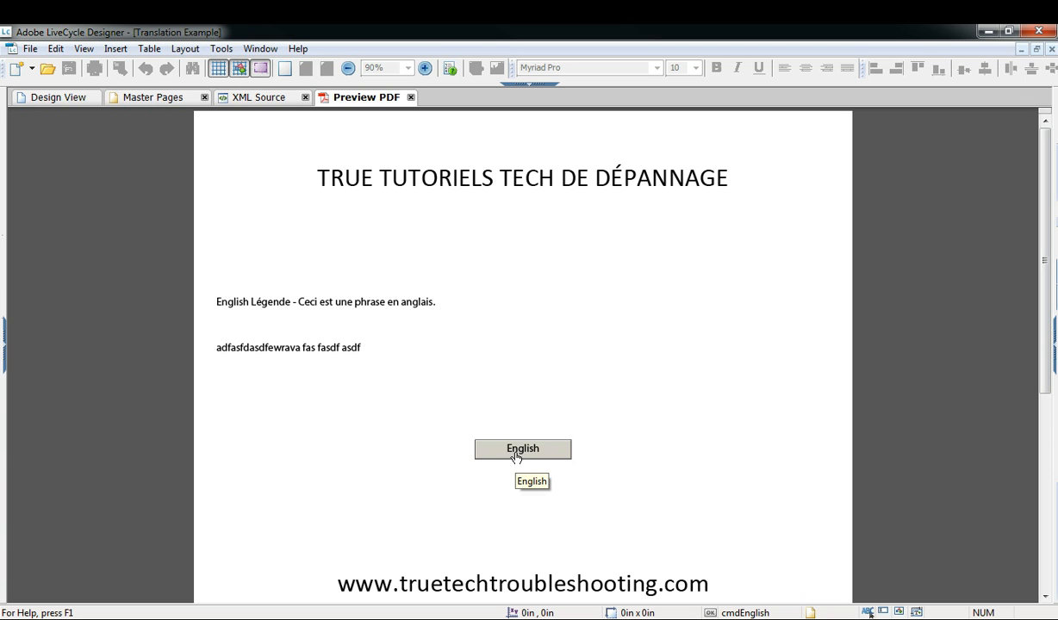
{"action": "left_click", "coordinate": [522, 448]}
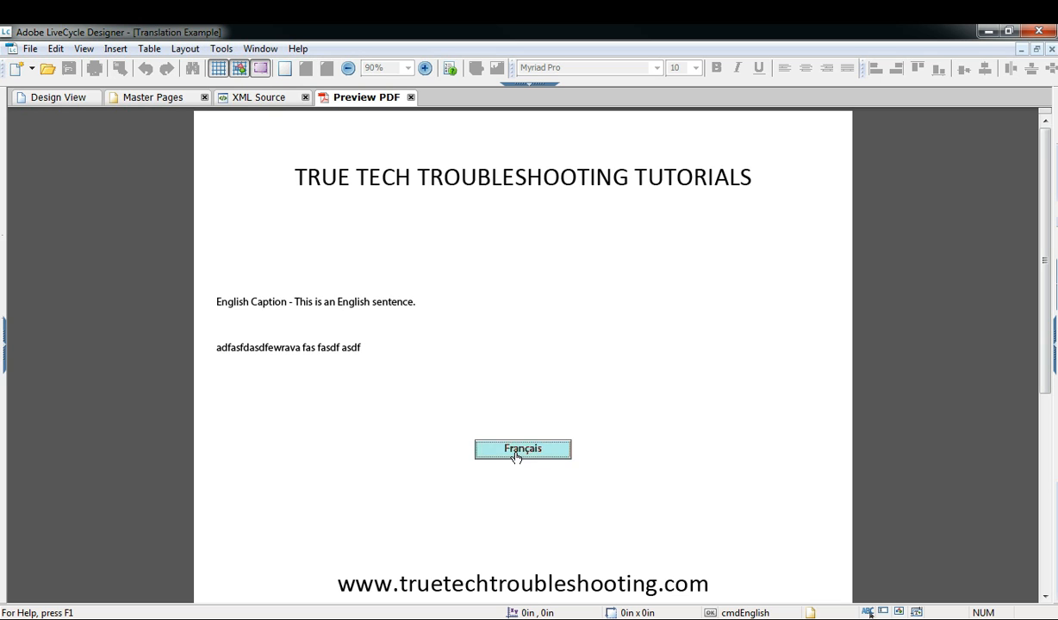
{"action": "left_click", "coordinate": [522, 448]}
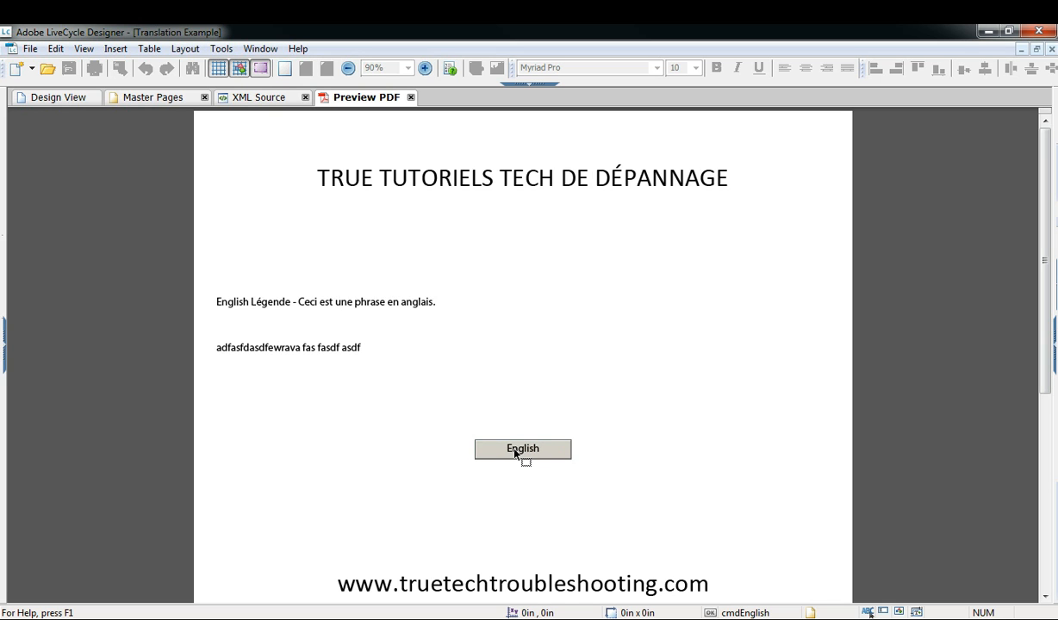
- Keep toggling the language button rapidly, verifying both directions and ending on English
{"action": "double_click", "coordinate": [243, 348]}
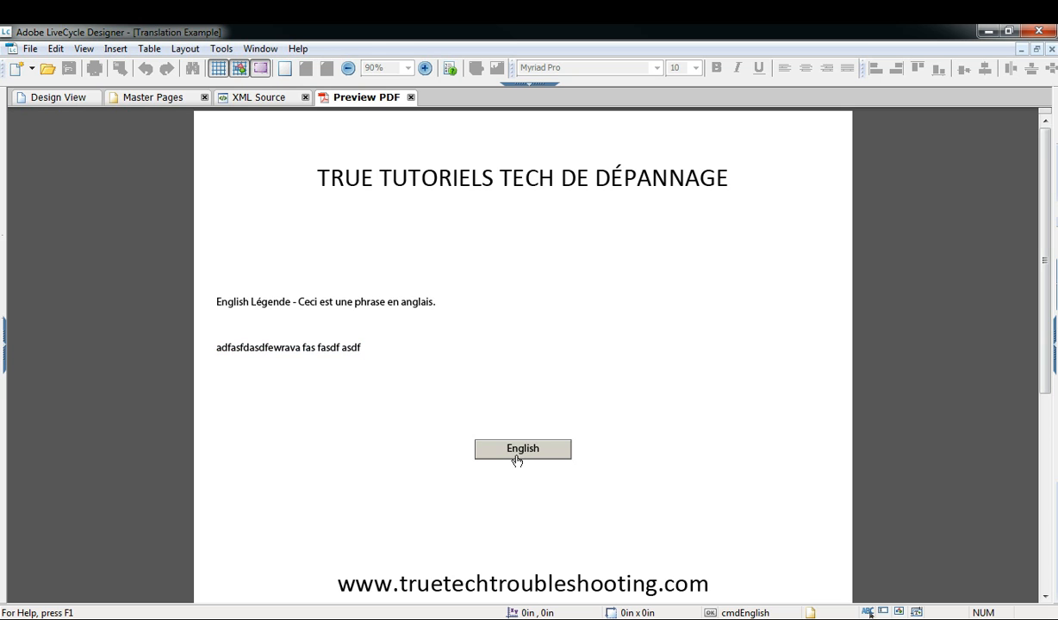
{"action": "left_click", "coordinate": [522, 448]}
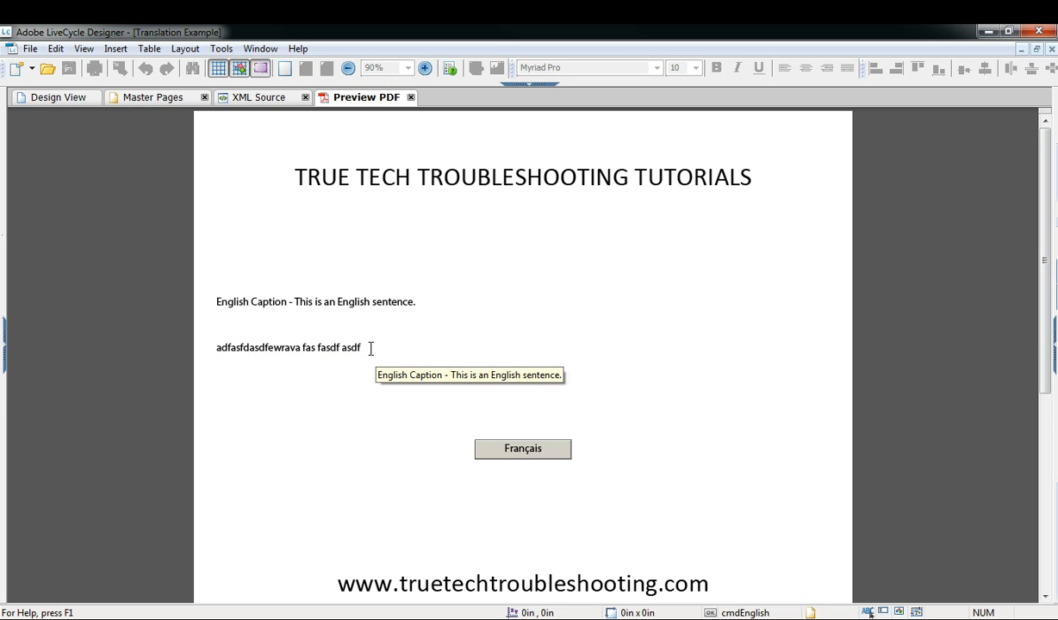
{"action": "left_click", "coordinate": [522, 448]}
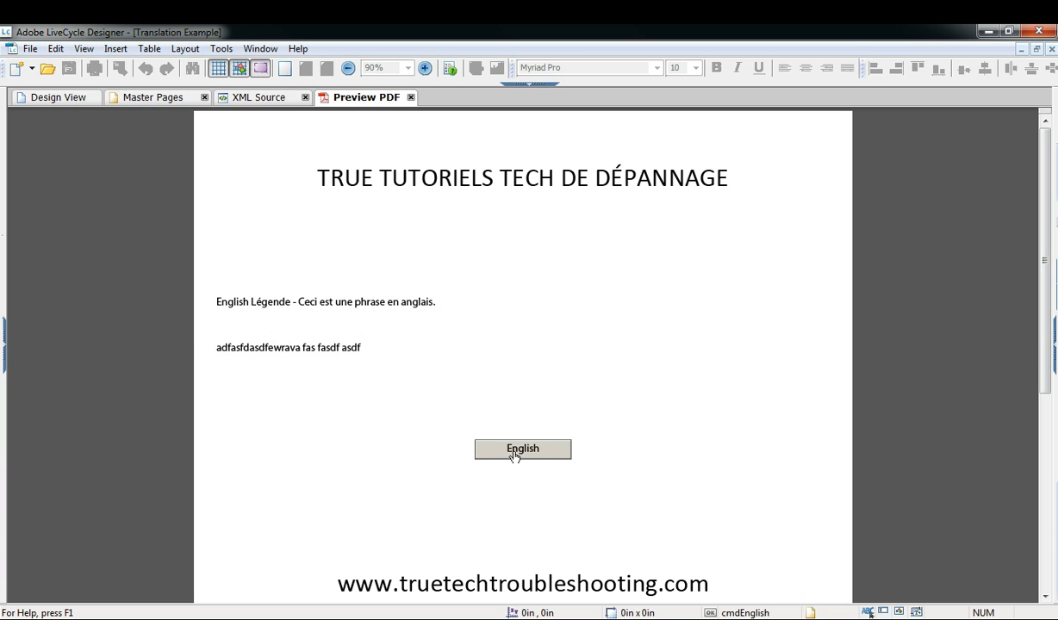
{"action": "left_click", "coordinate": [522, 448]}
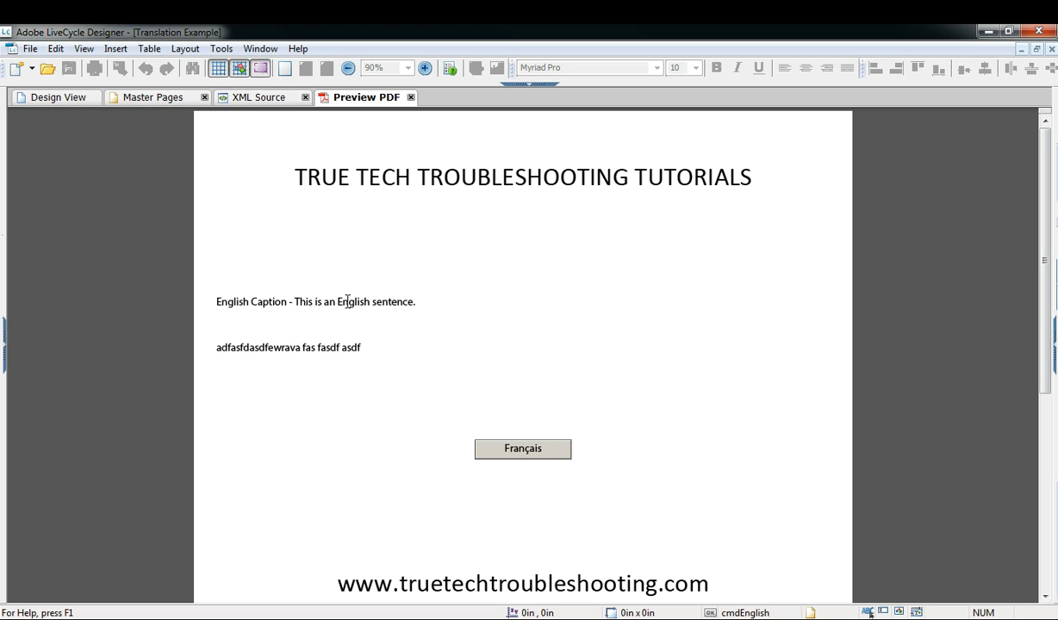
{"action": "mouse_move", "coordinate": [507, 461]}
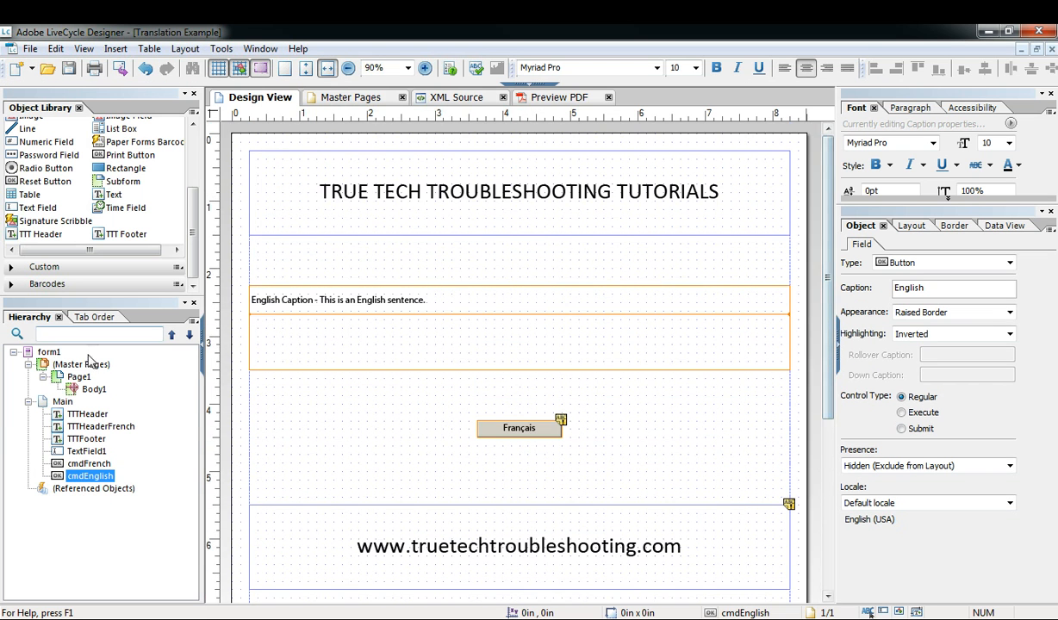
{"action": "left_click", "coordinate": [50, 351]}
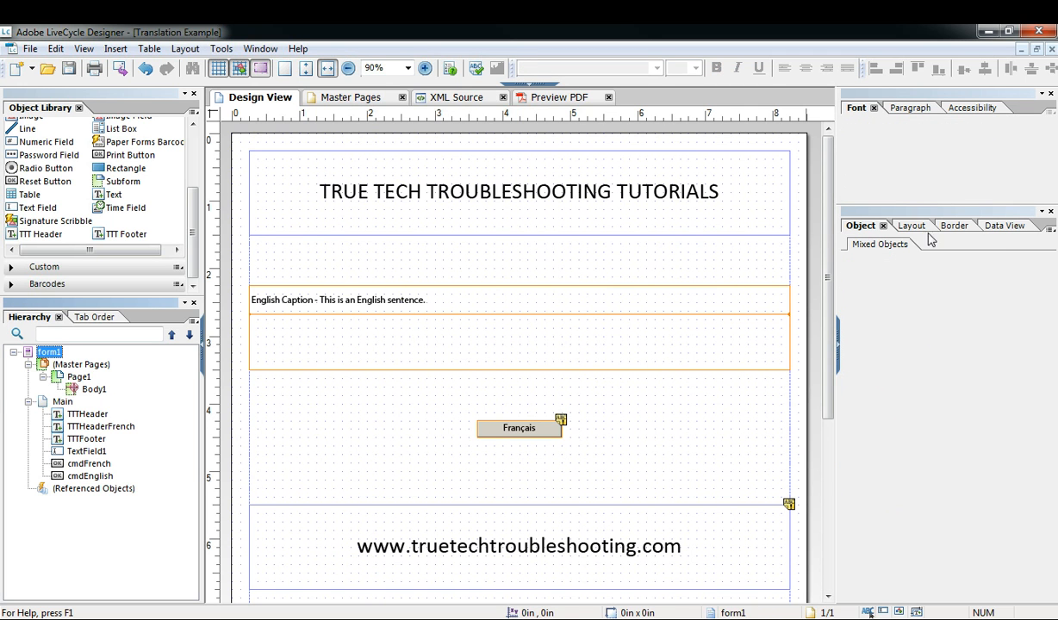
{"action": "left_click", "coordinate": [62, 401]}
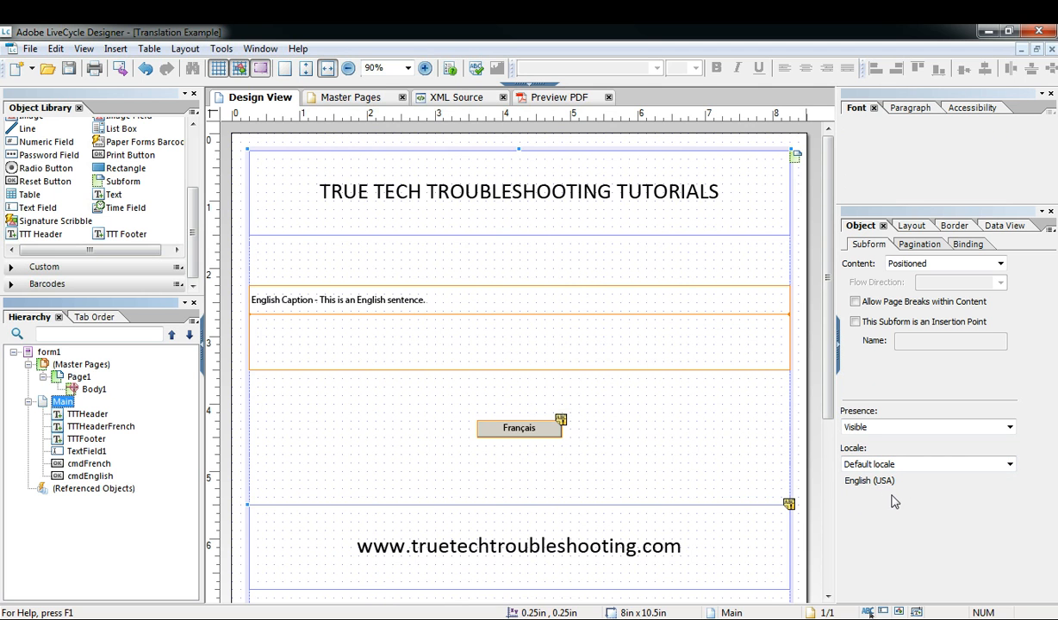
{"action": "left_click", "coordinate": [1006, 463]}
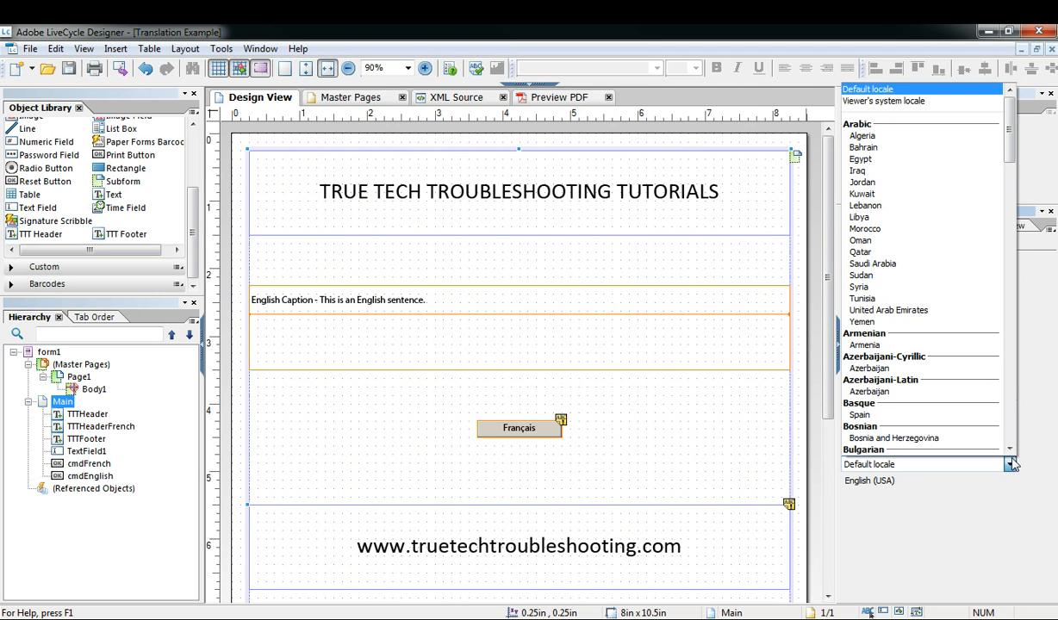
{"action": "scroll", "scroll_direction": "down", "scroll_amount": 3}
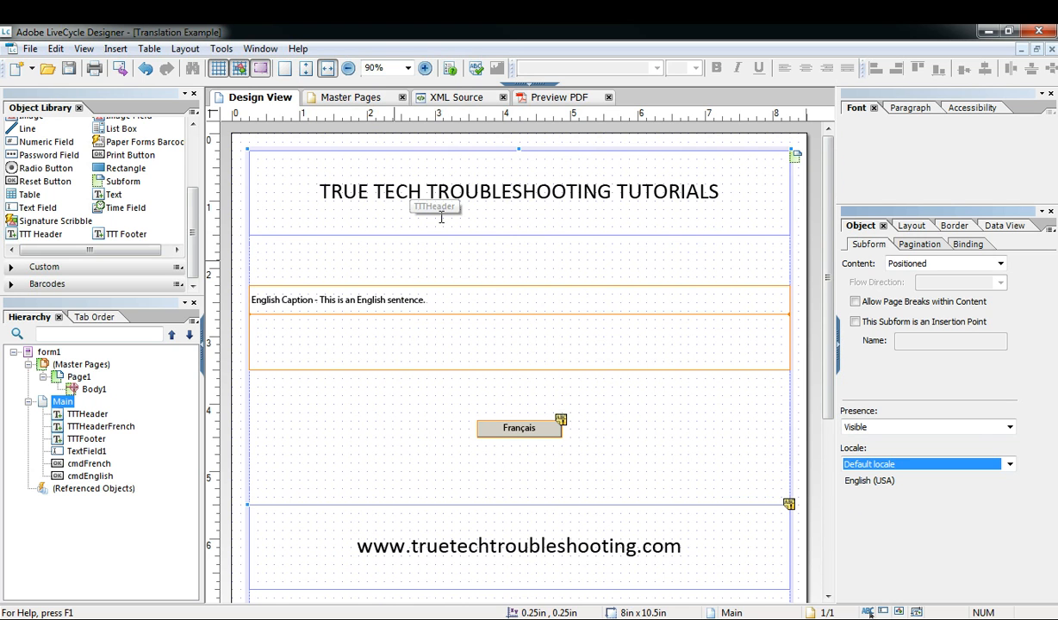
{"action": "left_click", "coordinate": [30, 49]}
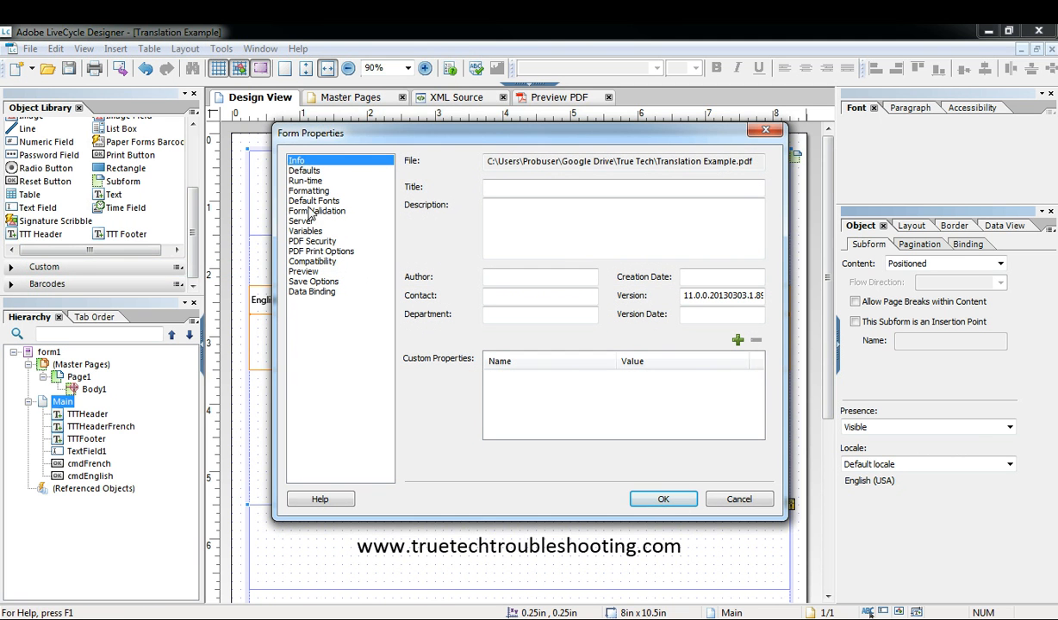
- On the Form Properties Defaults page, set Form Locale to French (France) and confirm
{"action": "left_click", "coordinate": [303, 171]}
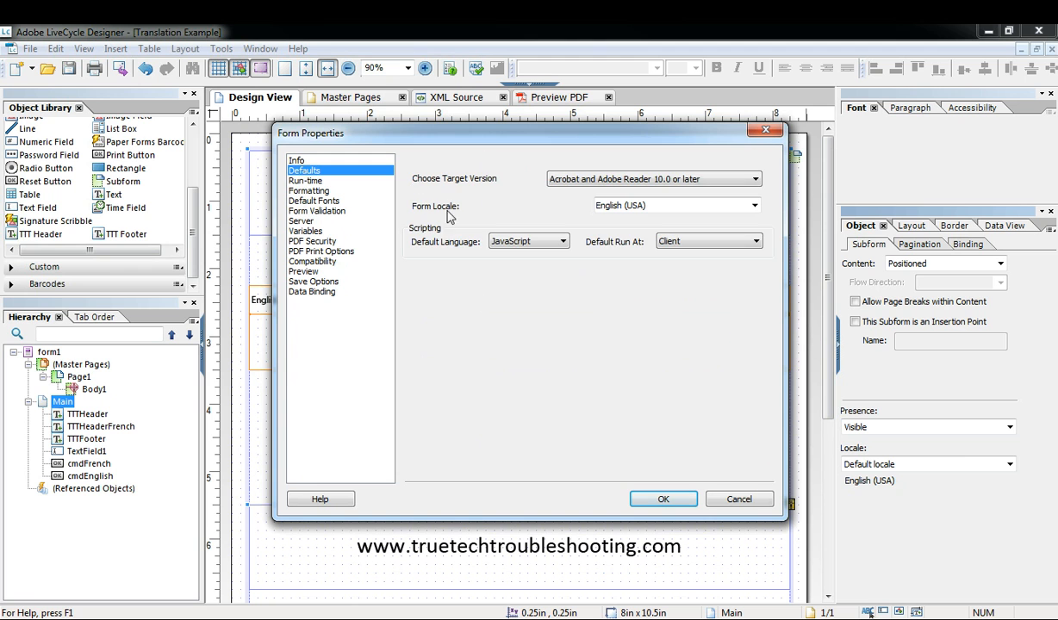
{"action": "left_click", "coordinate": [755, 205]}
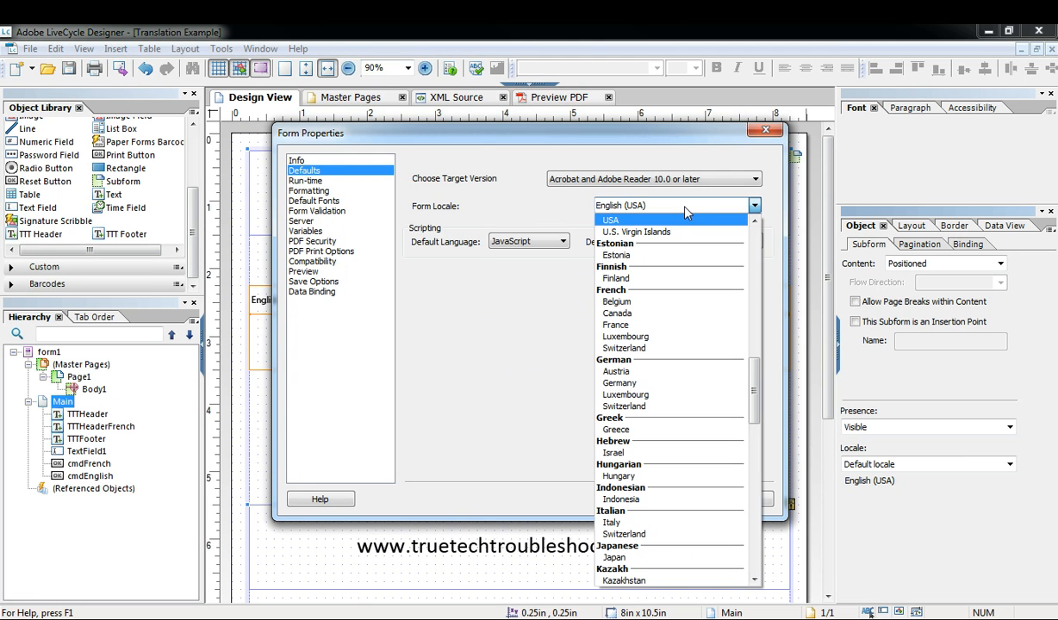
{"action": "left_click", "coordinate": [620, 205]}
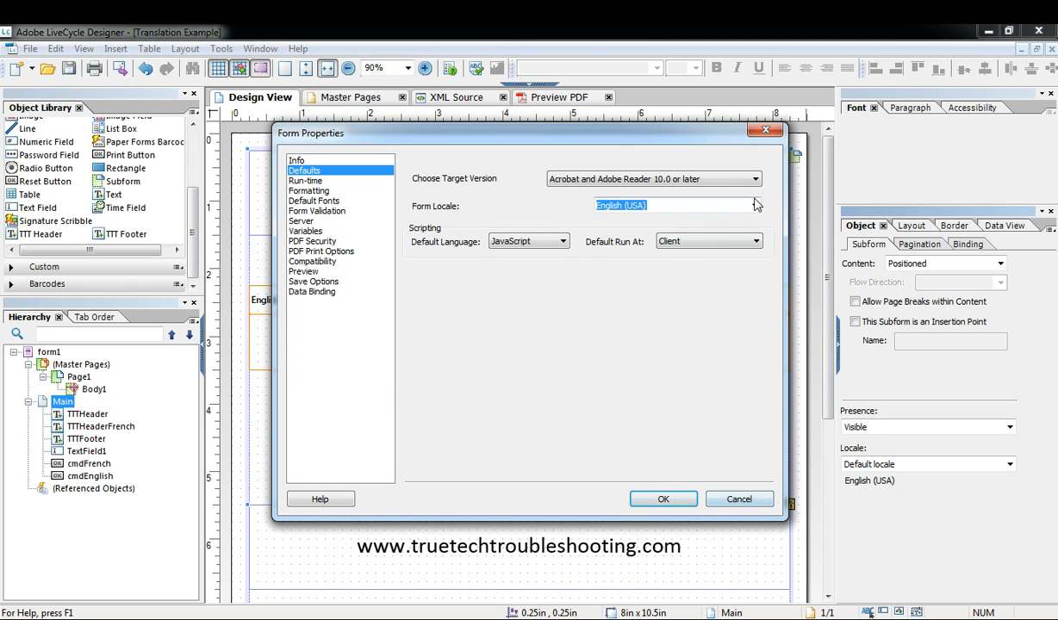
{"action": "left_click", "coordinate": [755, 205]}
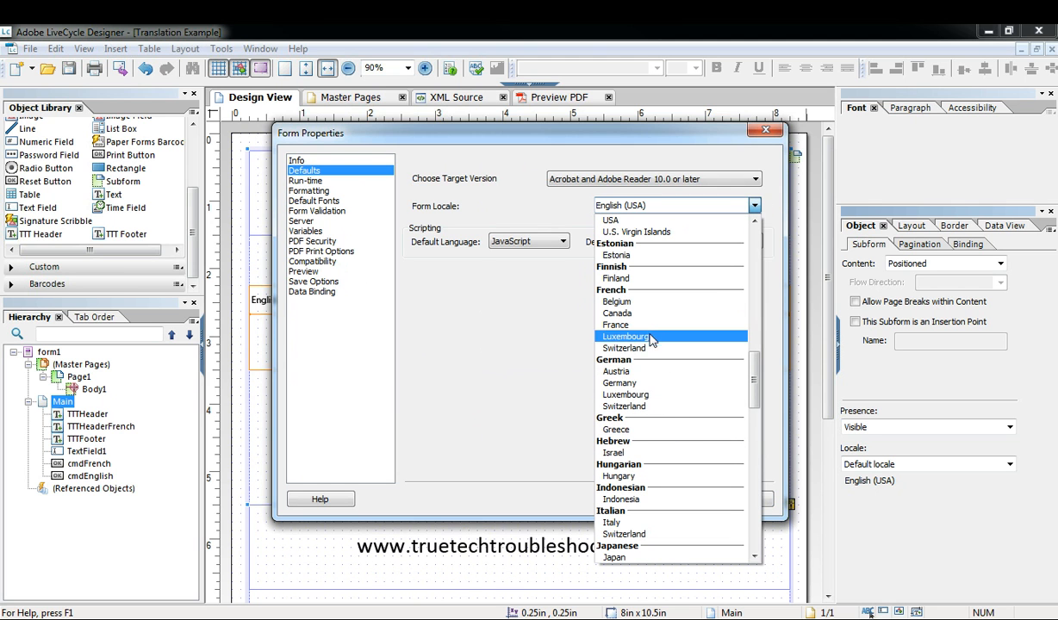
{"action": "left_click", "coordinate": [615, 324]}
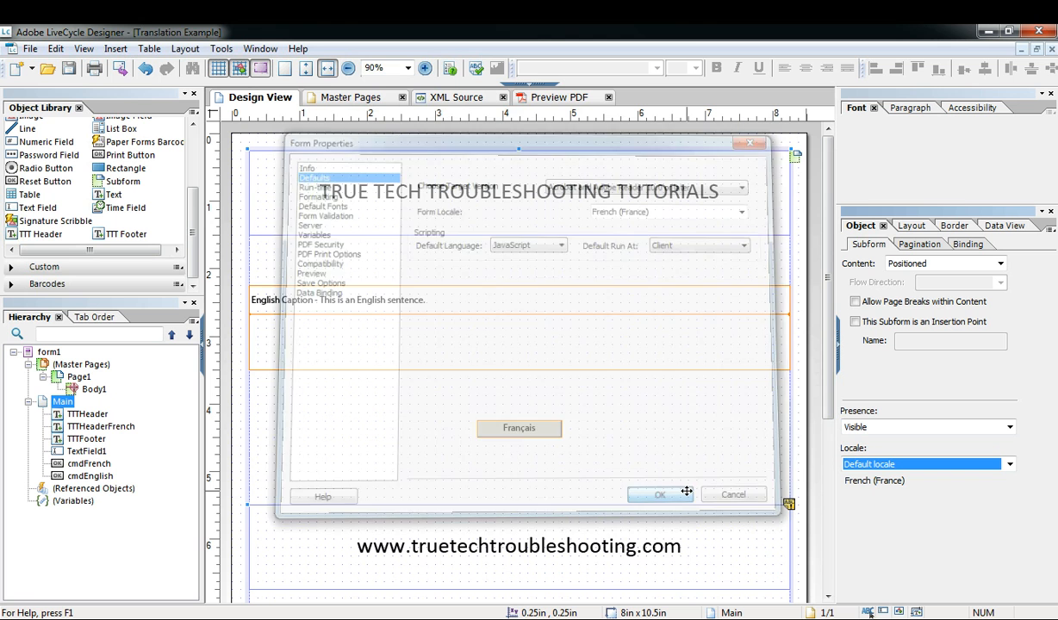
{"action": "left_click", "coordinate": [660, 493]}
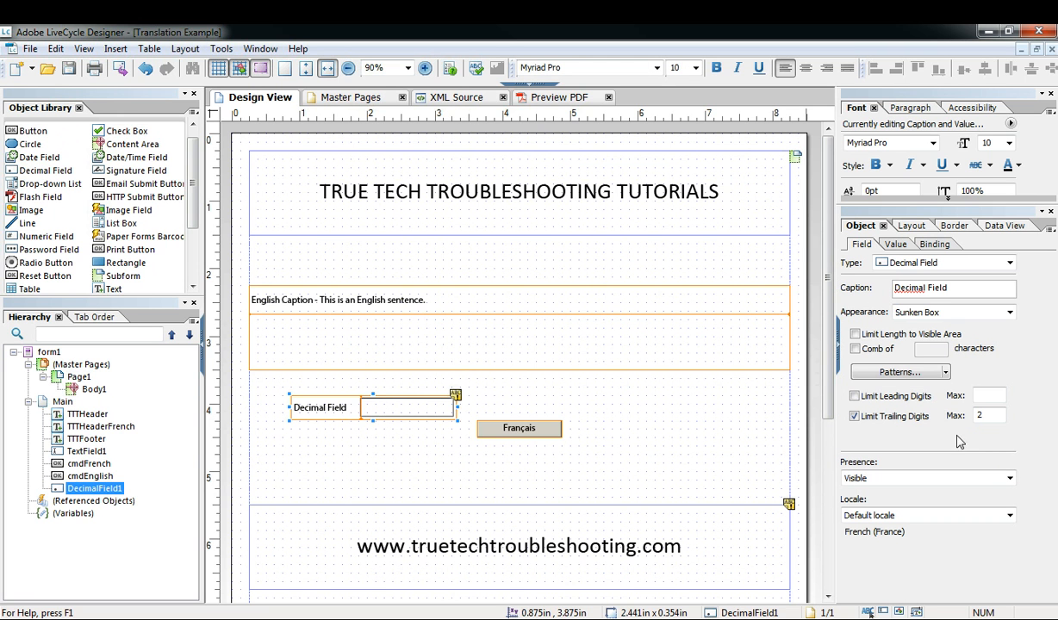
- View the decimal field's display patterns under the French locale, then reopen Form Properties
{"action": "left_click", "coordinate": [899, 372]}
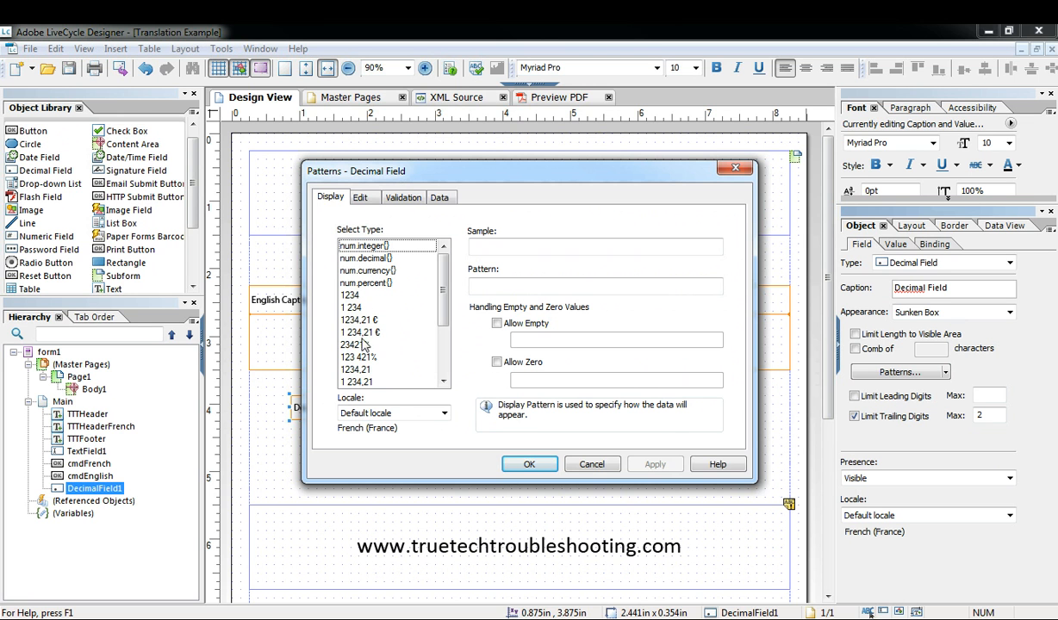
{"action": "left_click", "coordinate": [593, 463]}
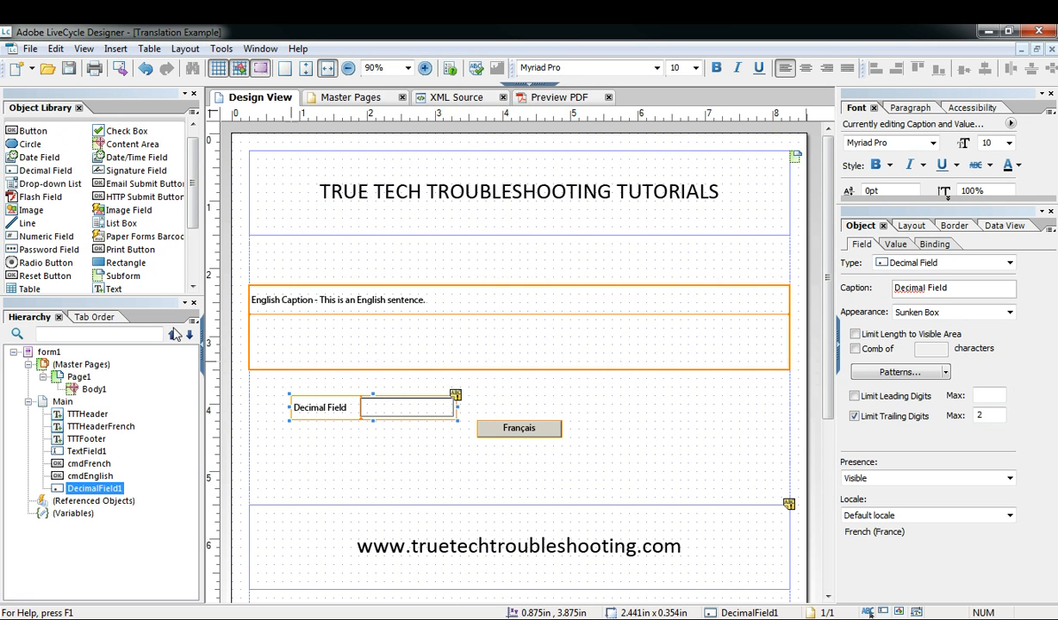
{"action": "left_click", "coordinate": [31, 48]}
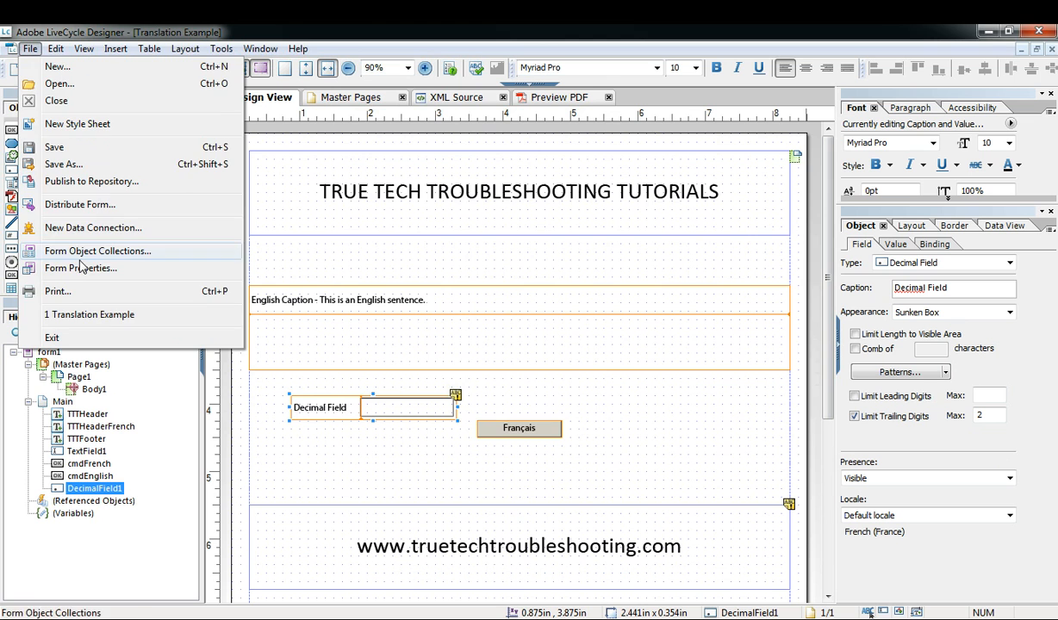
{"action": "left_click", "coordinate": [79, 268]}
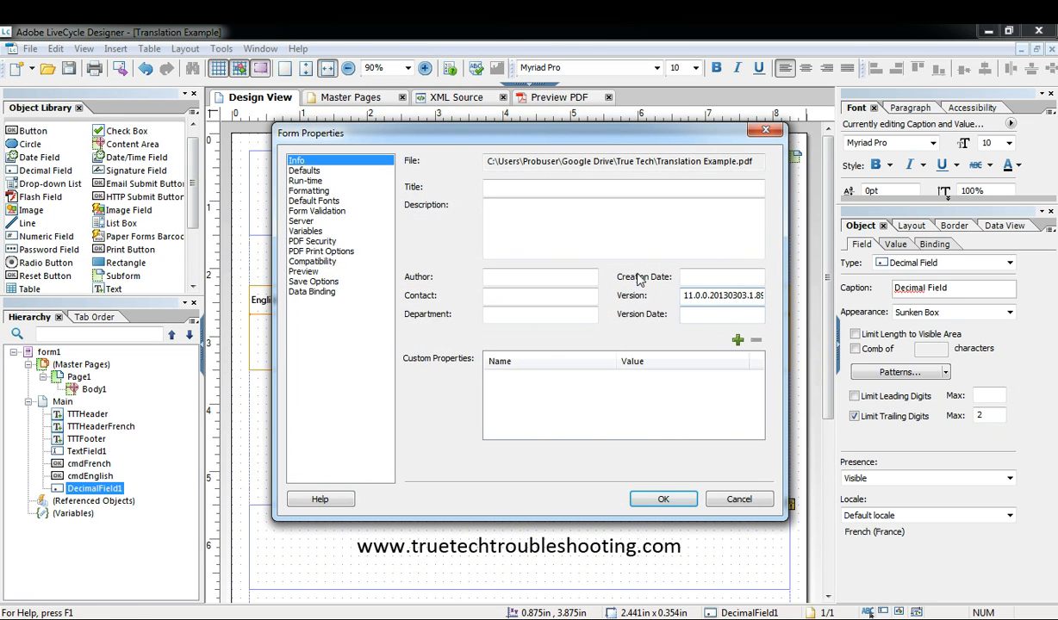
- Set the form locale back to English (USA) and compare the decimal field's patterns again
{"action": "left_click", "coordinate": [305, 171]}
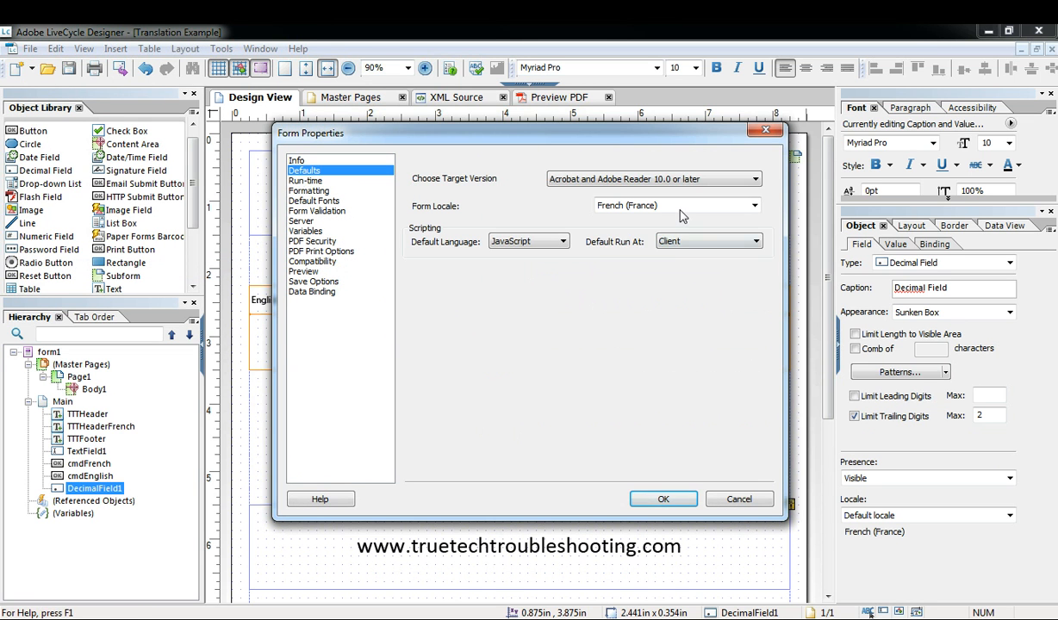
{"action": "left_click", "coordinate": [662, 500]}
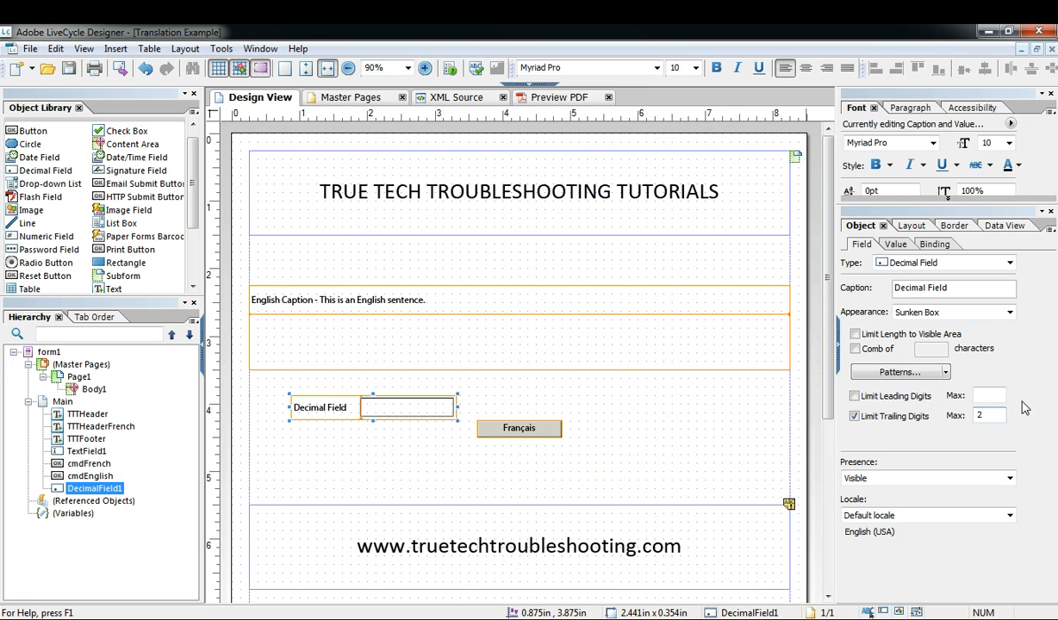
{"action": "left_click", "coordinate": [899, 372]}
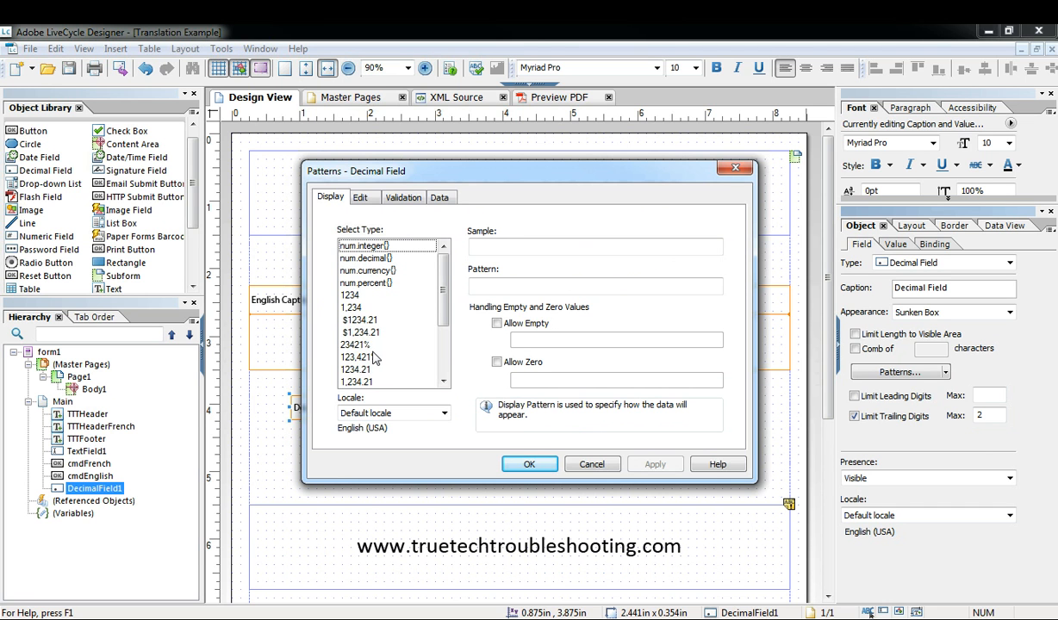
{"action": "left_click", "coordinate": [593, 464]}
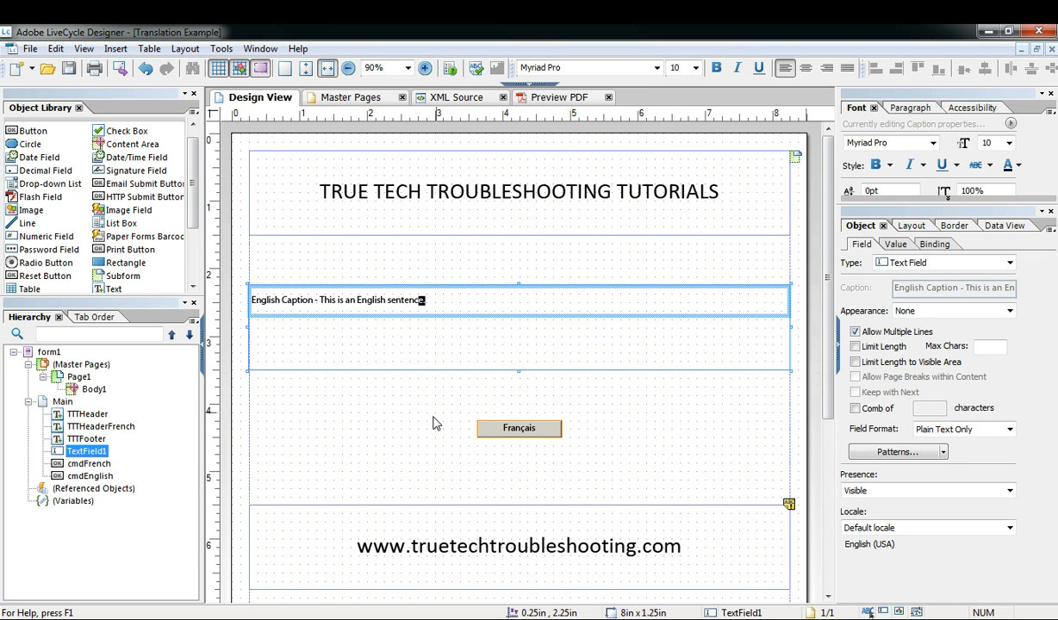
{"action": "mouse_move", "coordinate": [410, 425]}
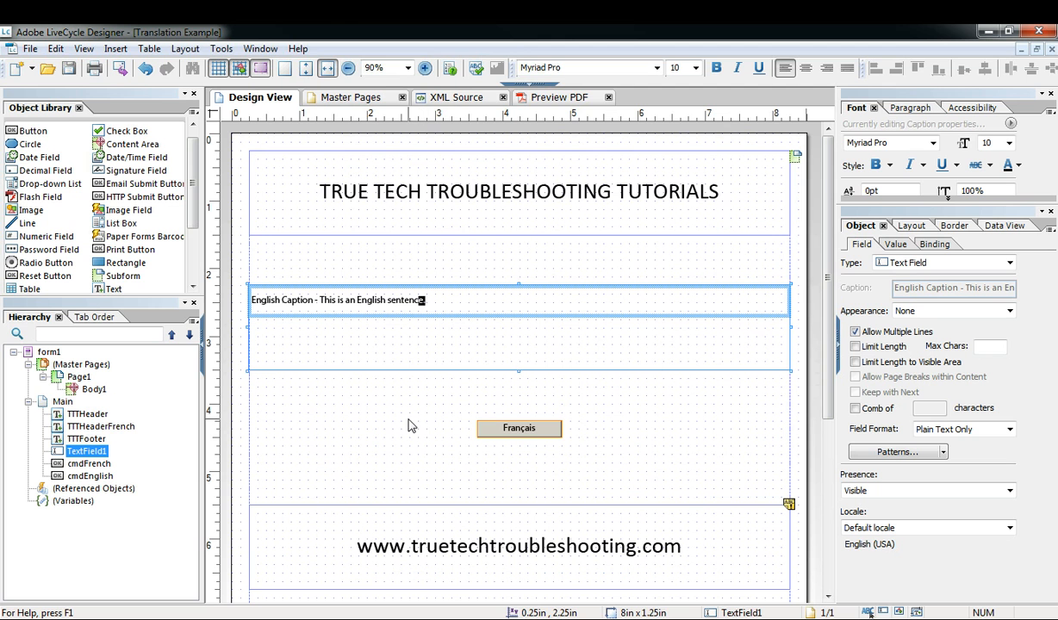
{"action": "mouse_move", "coordinate": [439, 431]}
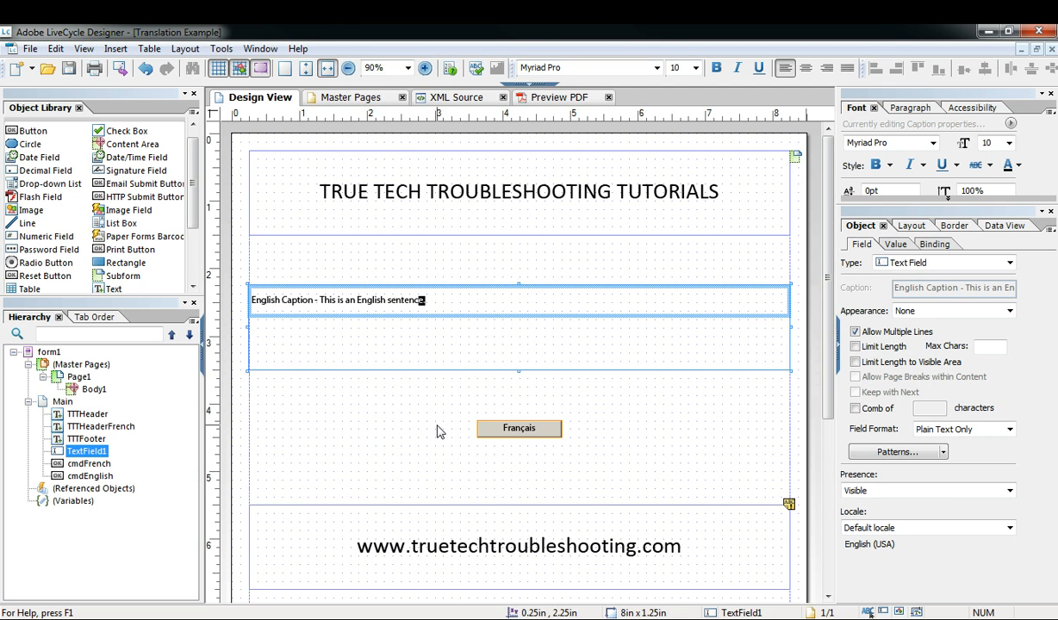
- Insert a new subform under Main from the Hierarchy and rename it French
{"action": "scroll", "scroll_direction": "down", "scroll_amount": 3}
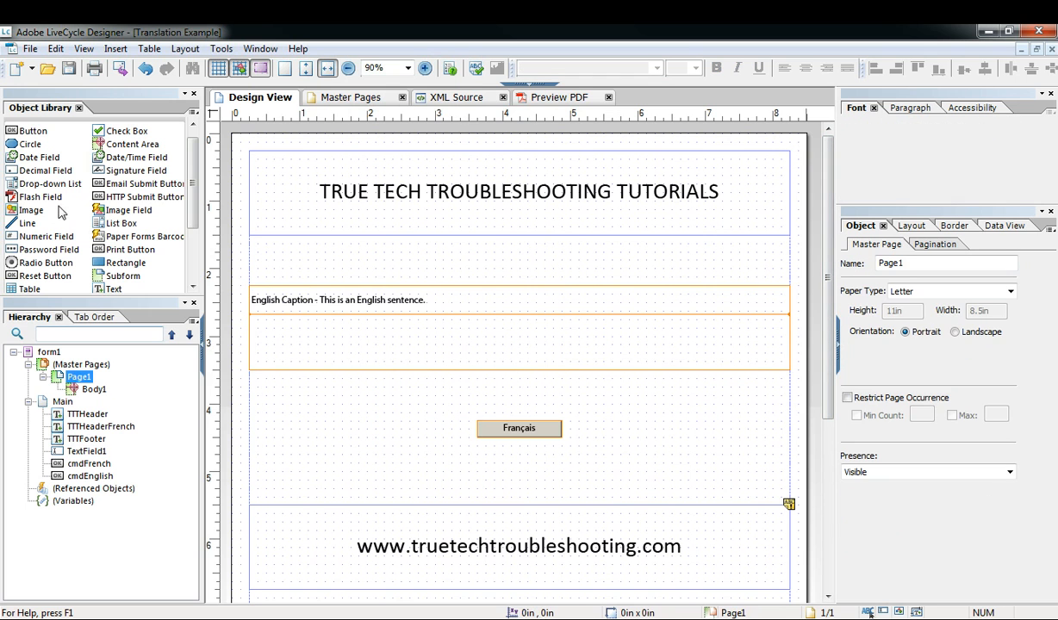
{"action": "left_click", "coordinate": [62, 402]}
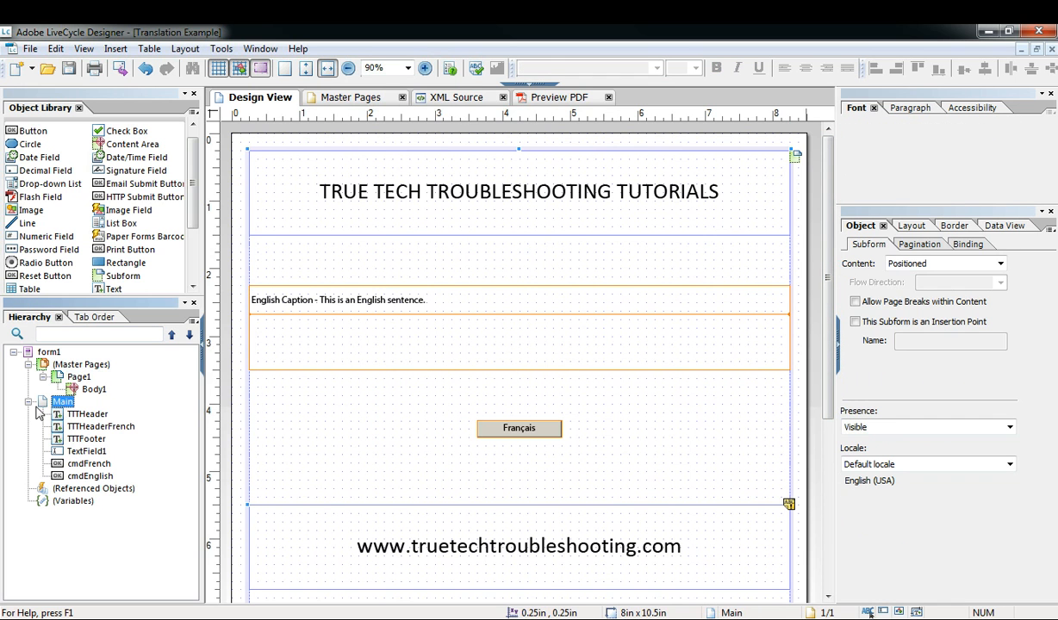
{"action": "right_click", "coordinate": [62, 399]}
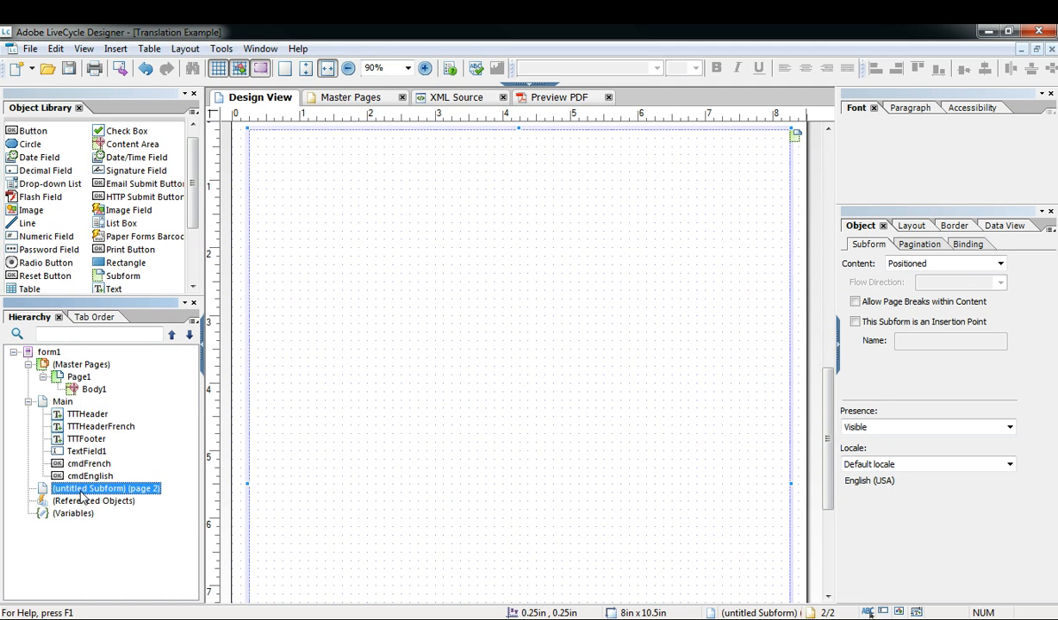
{"action": "type", "text": "Fre"}
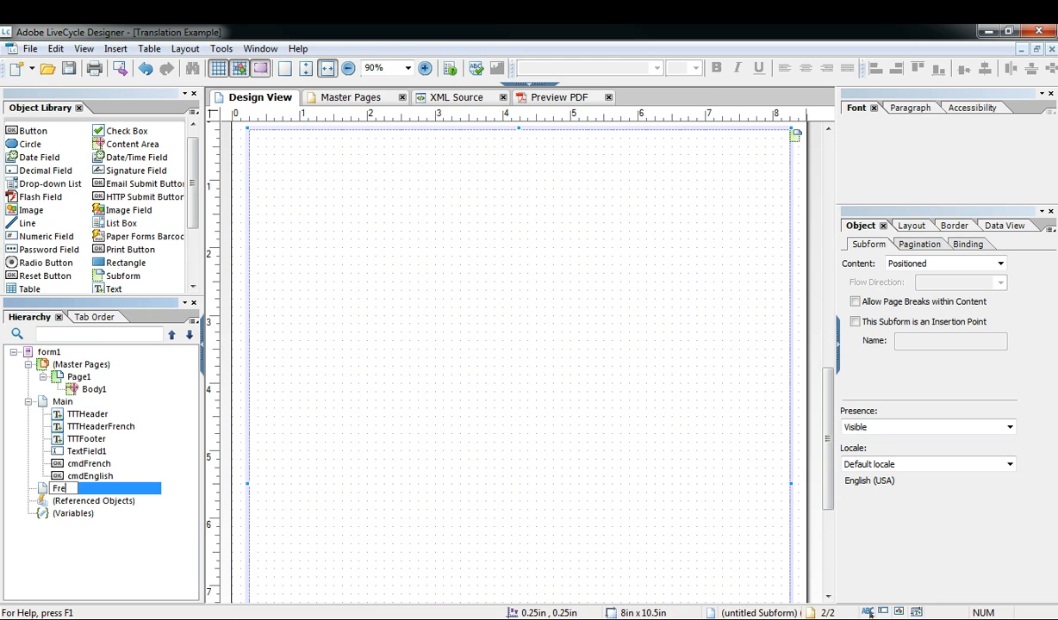
{"action": "type", "text": "French"}
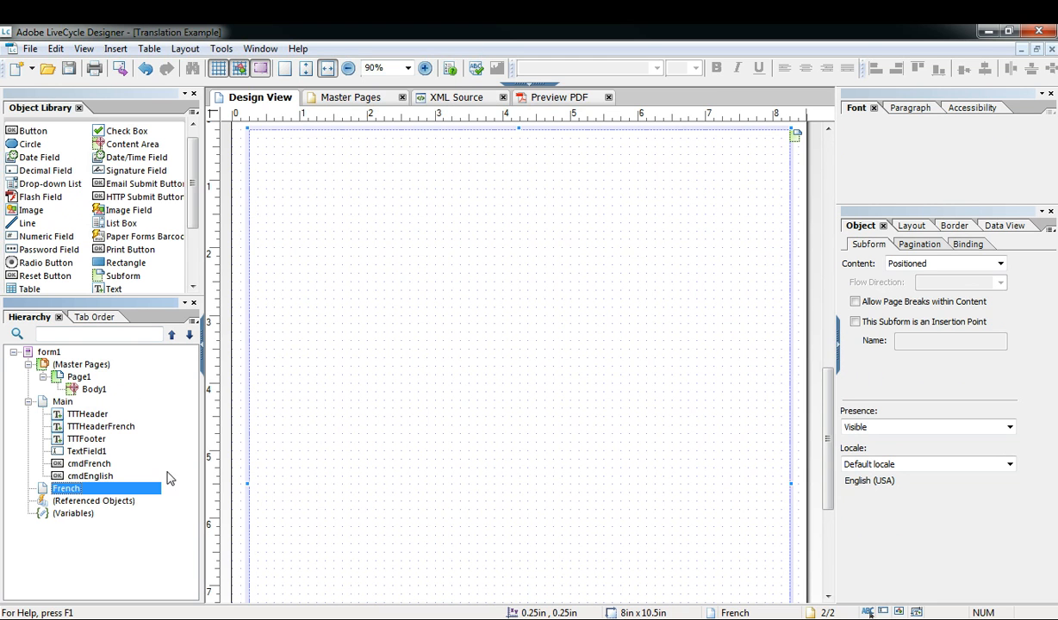
{"action": "mouse_move", "coordinate": [89, 491]}
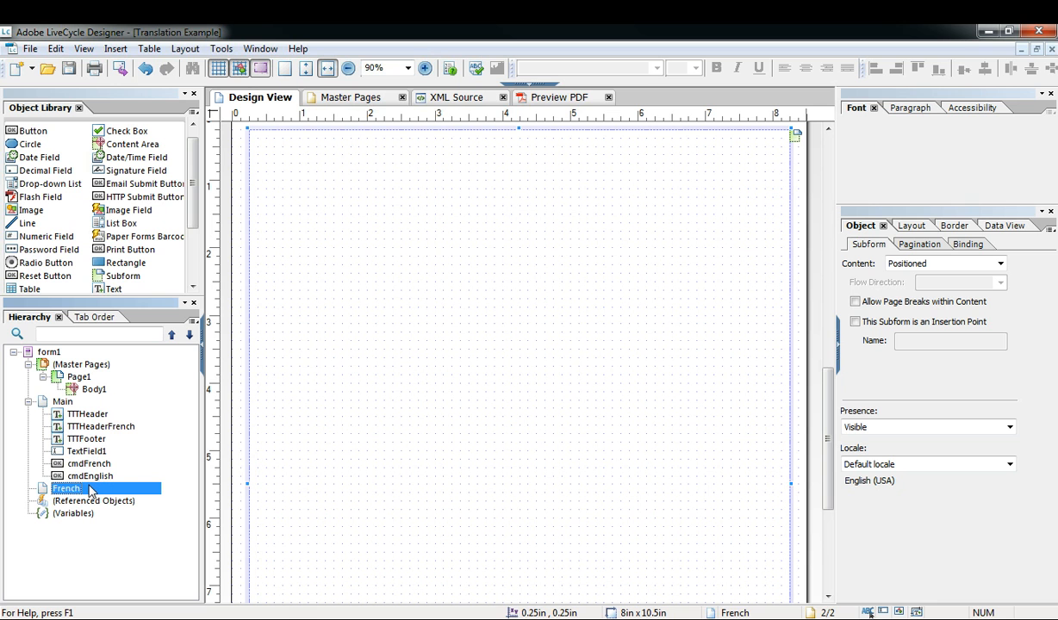
{"action": "mouse_move", "coordinate": [93, 493]}
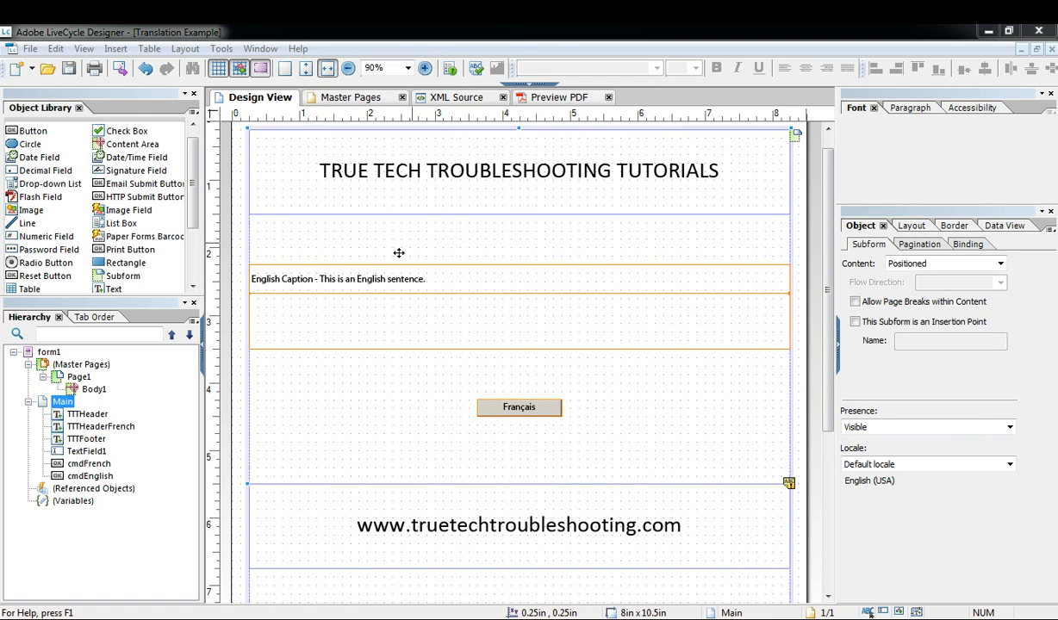
- Try the Français button in Preview PDF, then return to Design View and select cmdFrench
{"action": "left_click", "coordinate": [559, 97]}
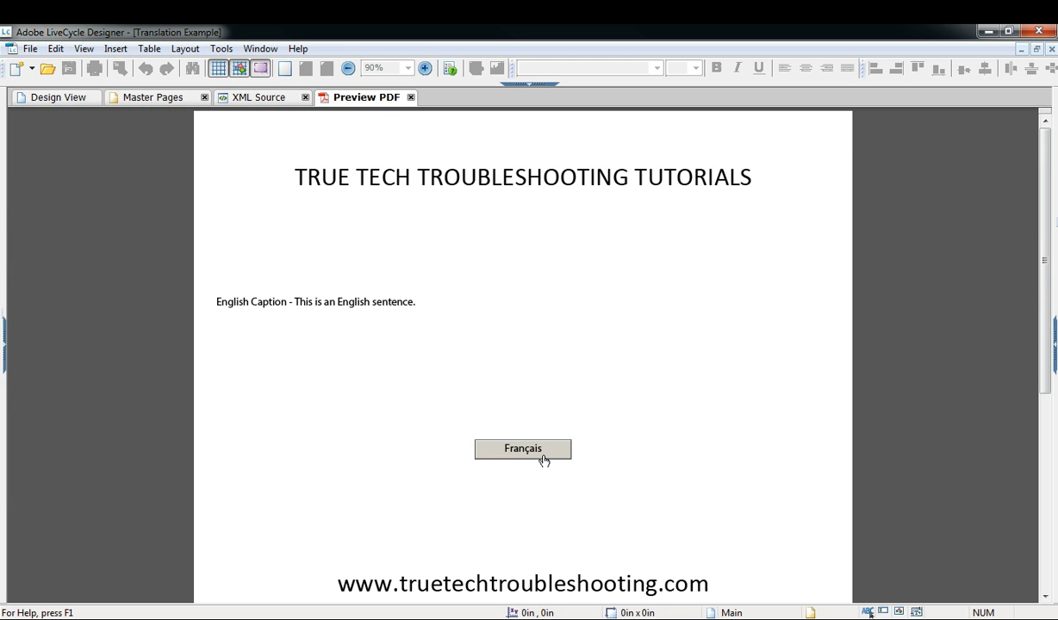
{"action": "left_click", "coordinate": [48, 97]}
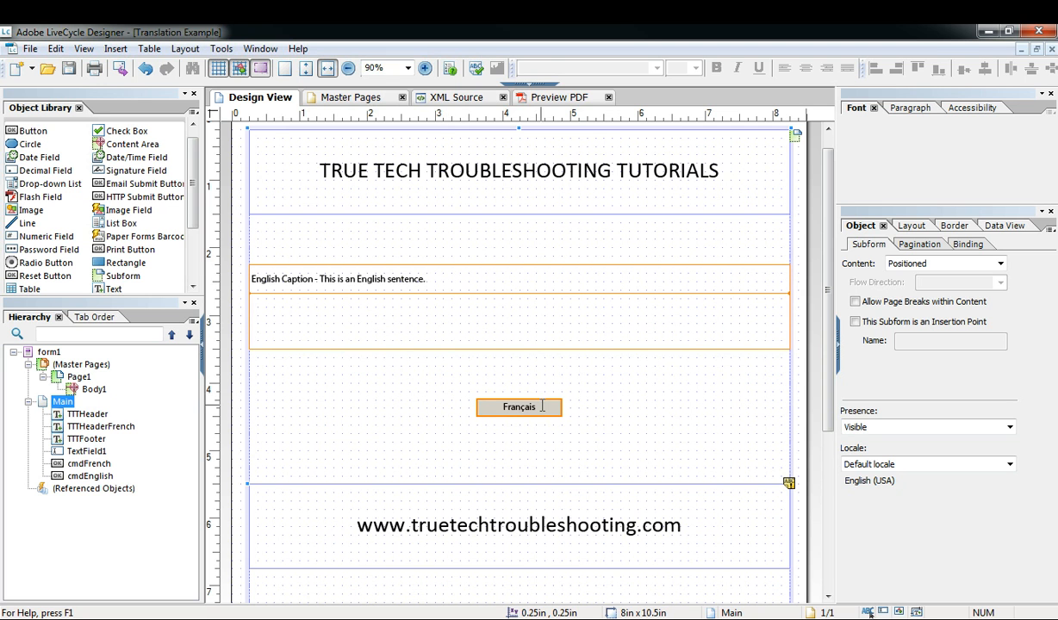
{"action": "left_click", "coordinate": [519, 407]}
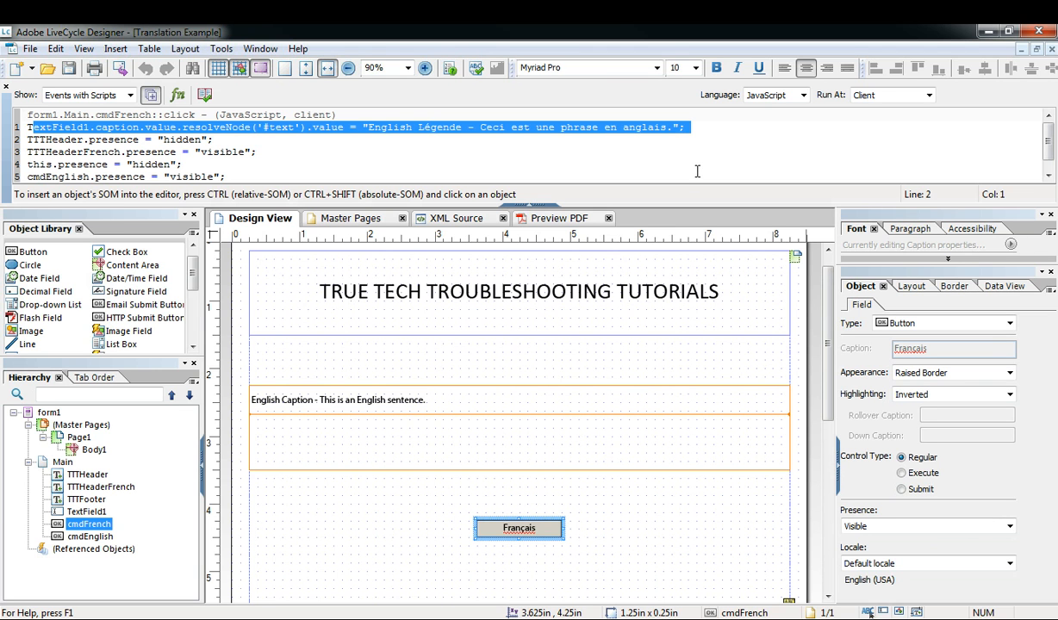
- Select Page1 in the Hierarchy to show the master page properties
{"action": "left_click", "coordinate": [79, 438]}
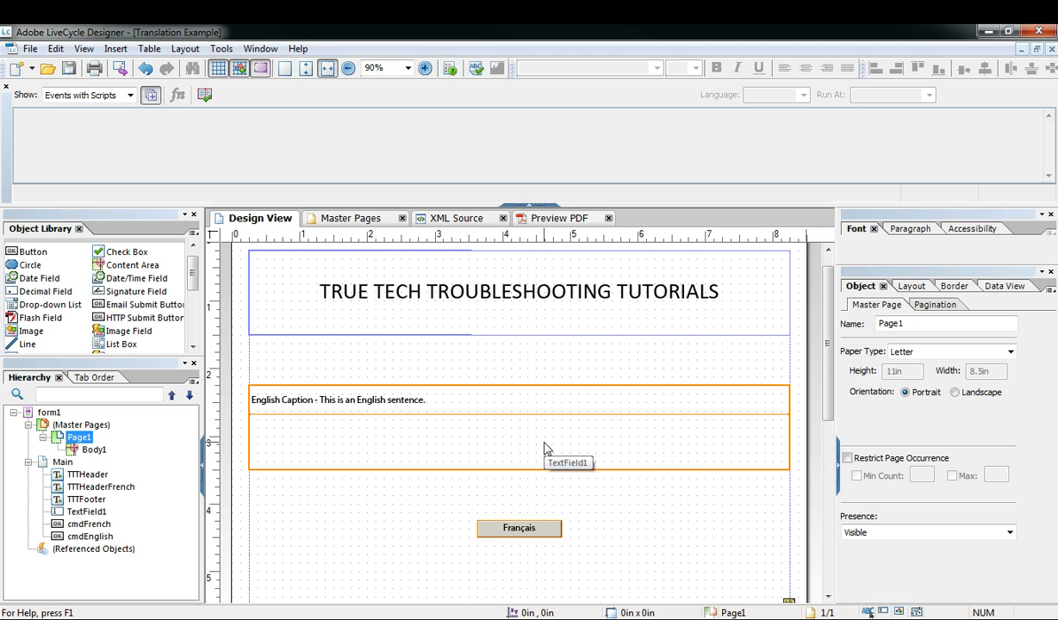
{"action": "mouse_move", "coordinate": [546, 448]}
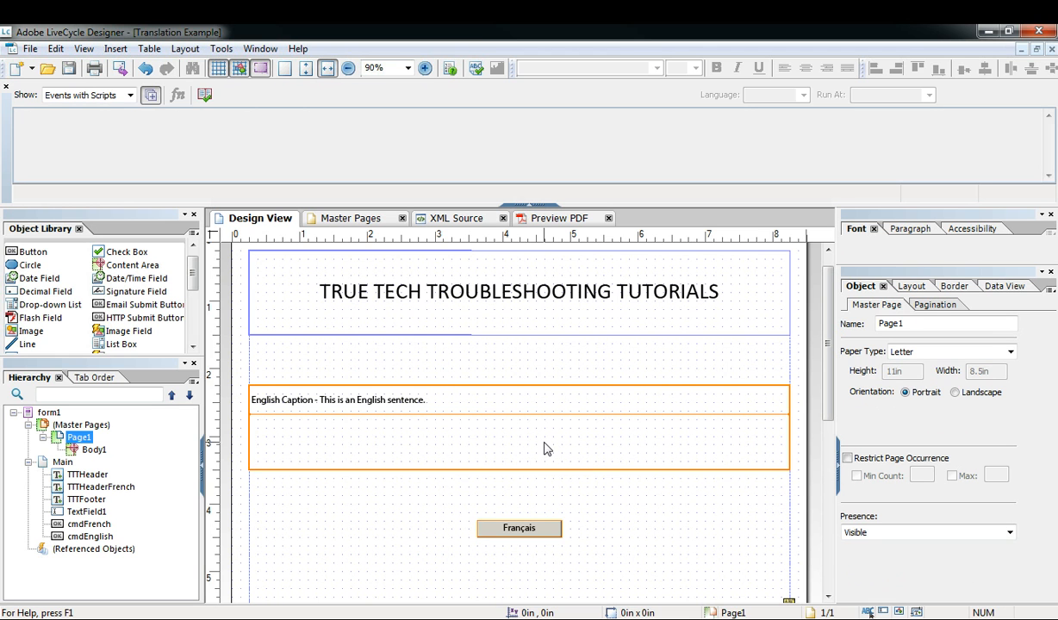